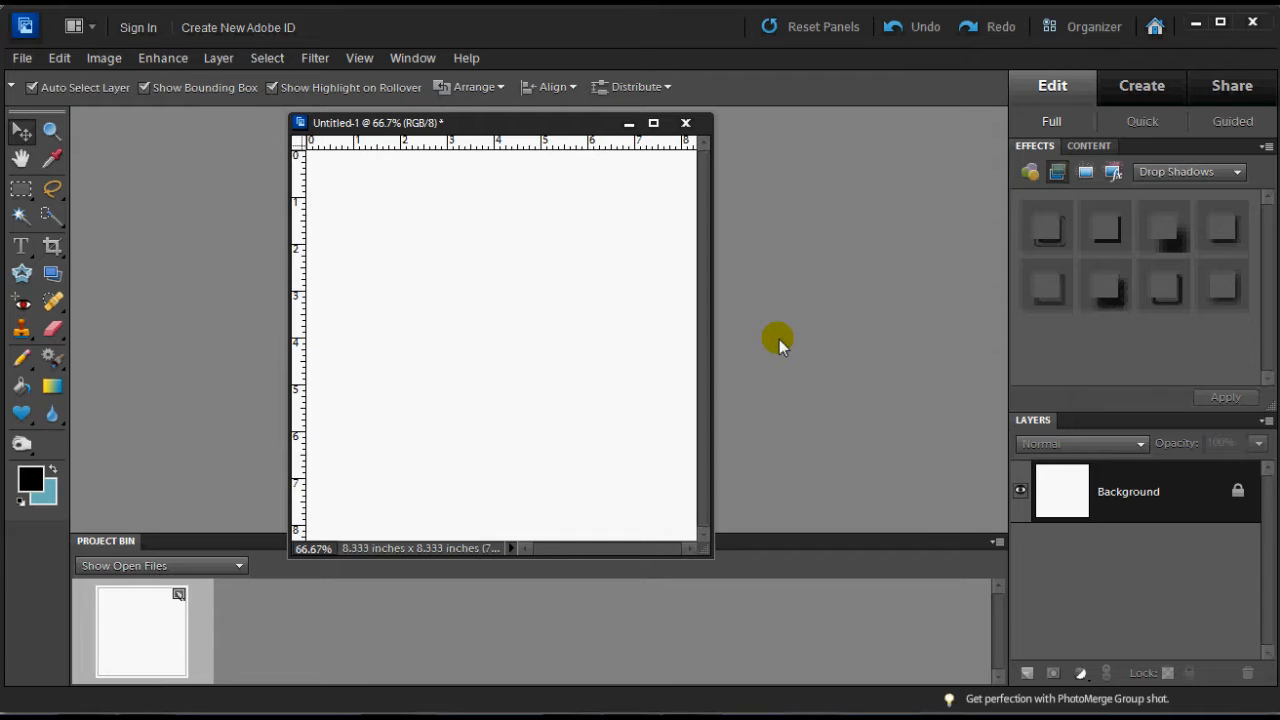
pyautogui.moveTo(784, 336)
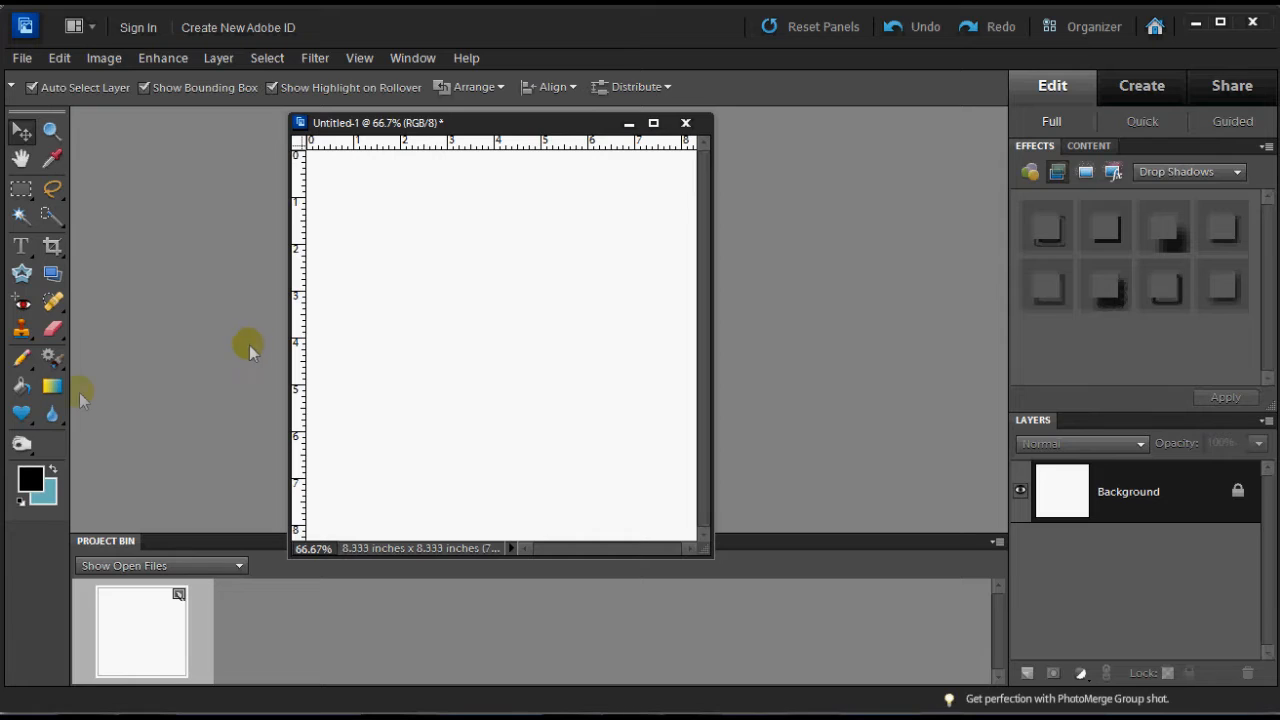
pyautogui.moveTo(22, 412)
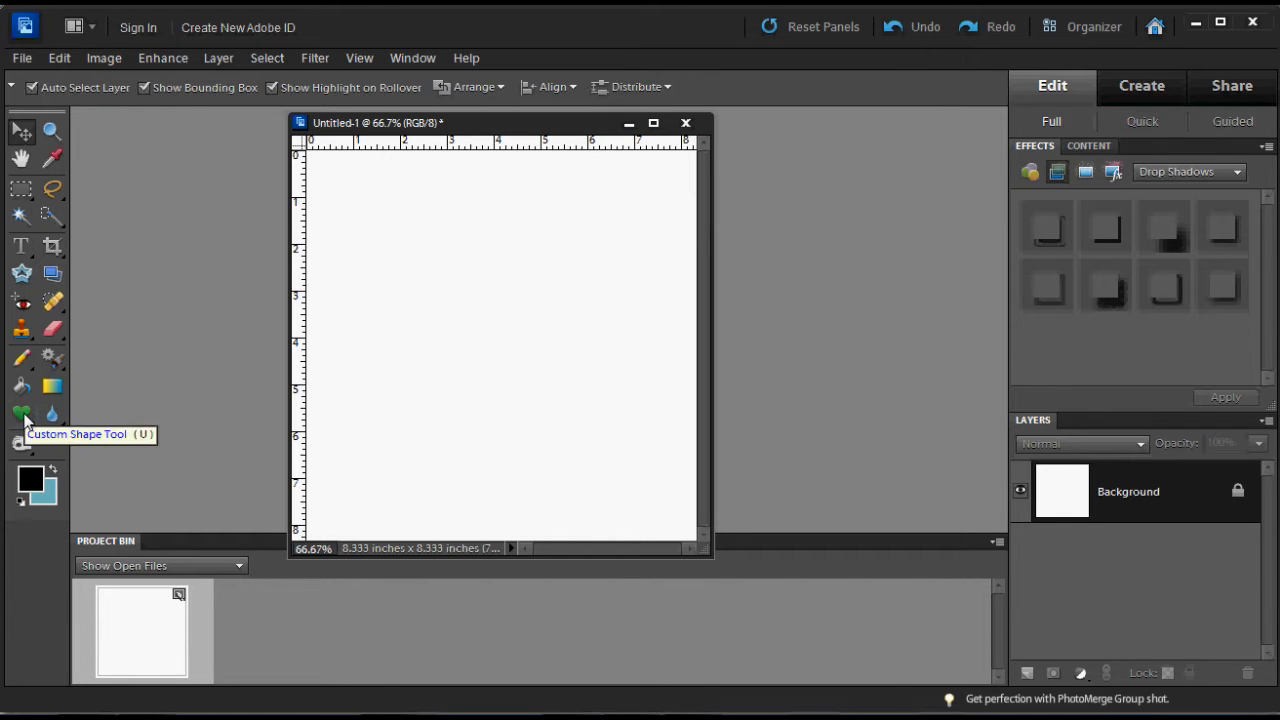
# Activate the Custom Shape Tool from the toolbox shape flyout
pyautogui.click(22, 412)
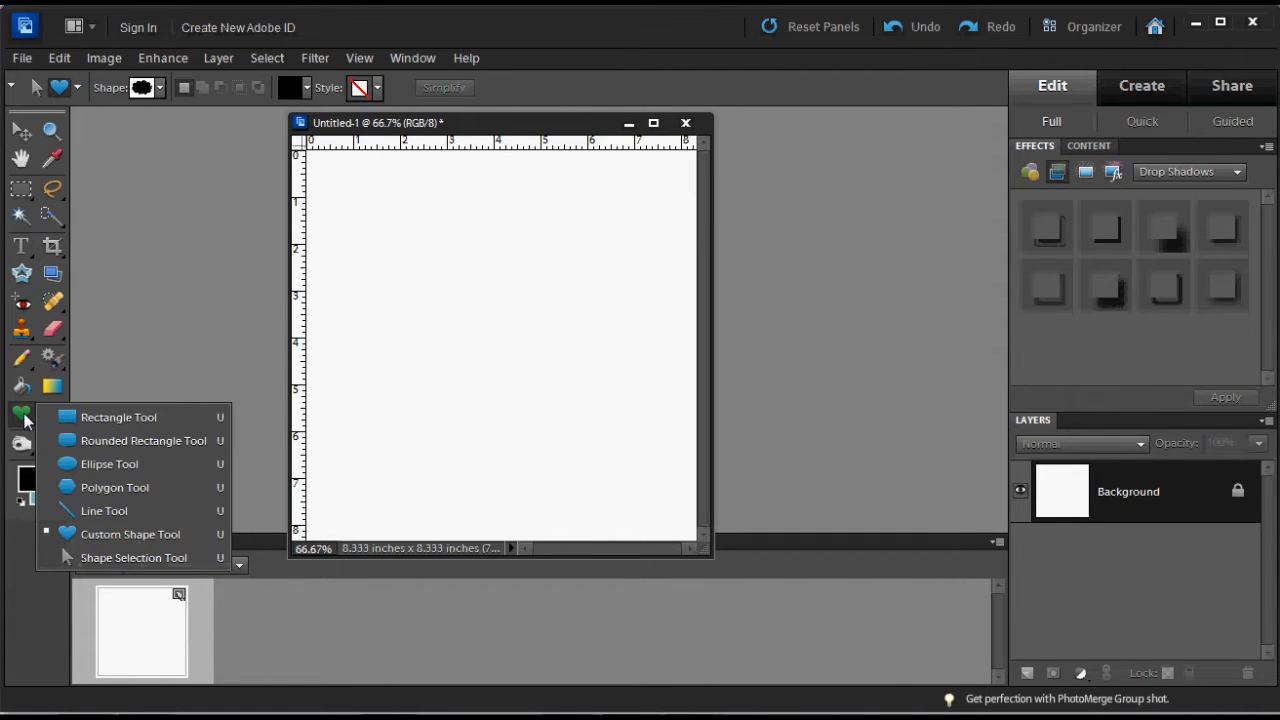
pyautogui.moveTo(100, 440)
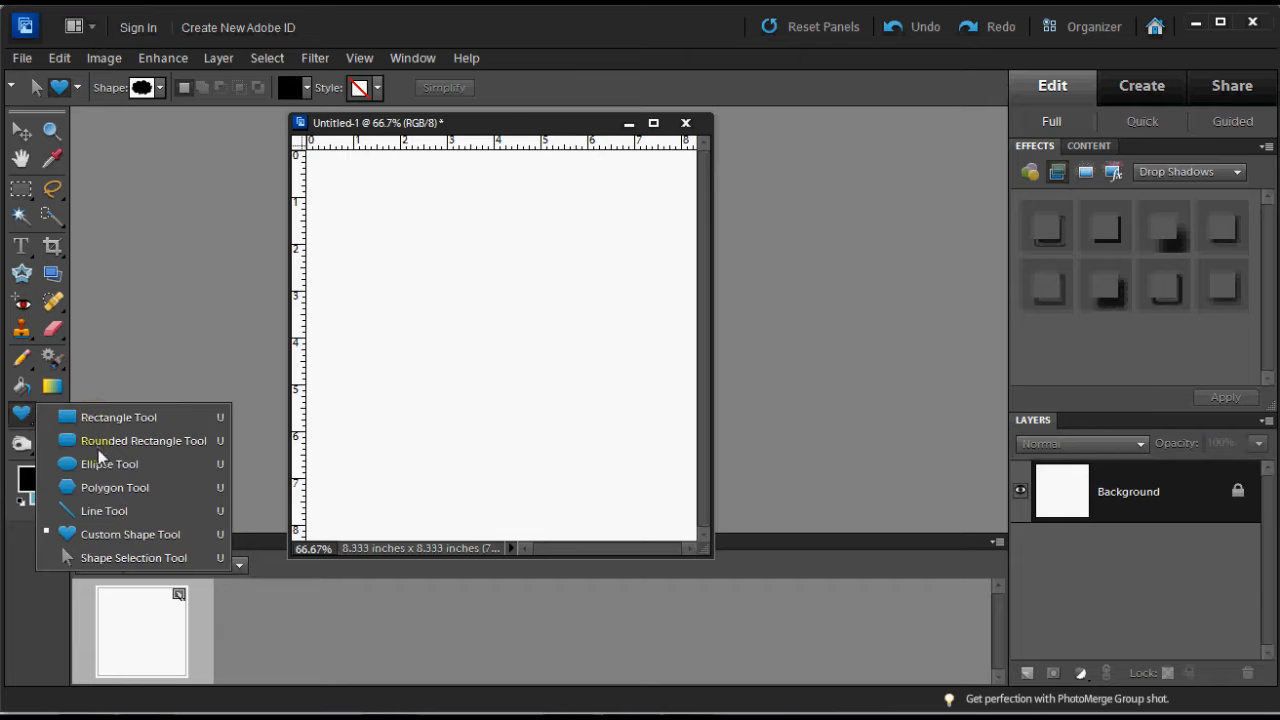
pyautogui.moveTo(104, 510)
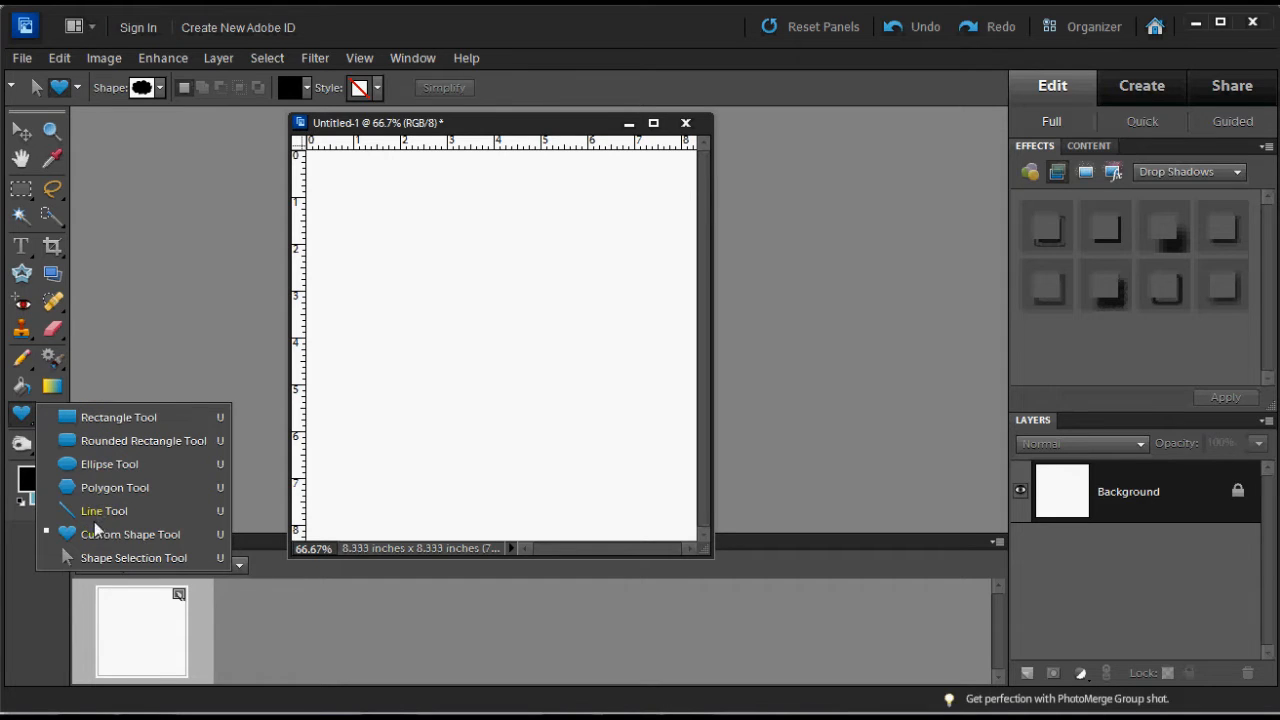
pyautogui.moveTo(104, 428)
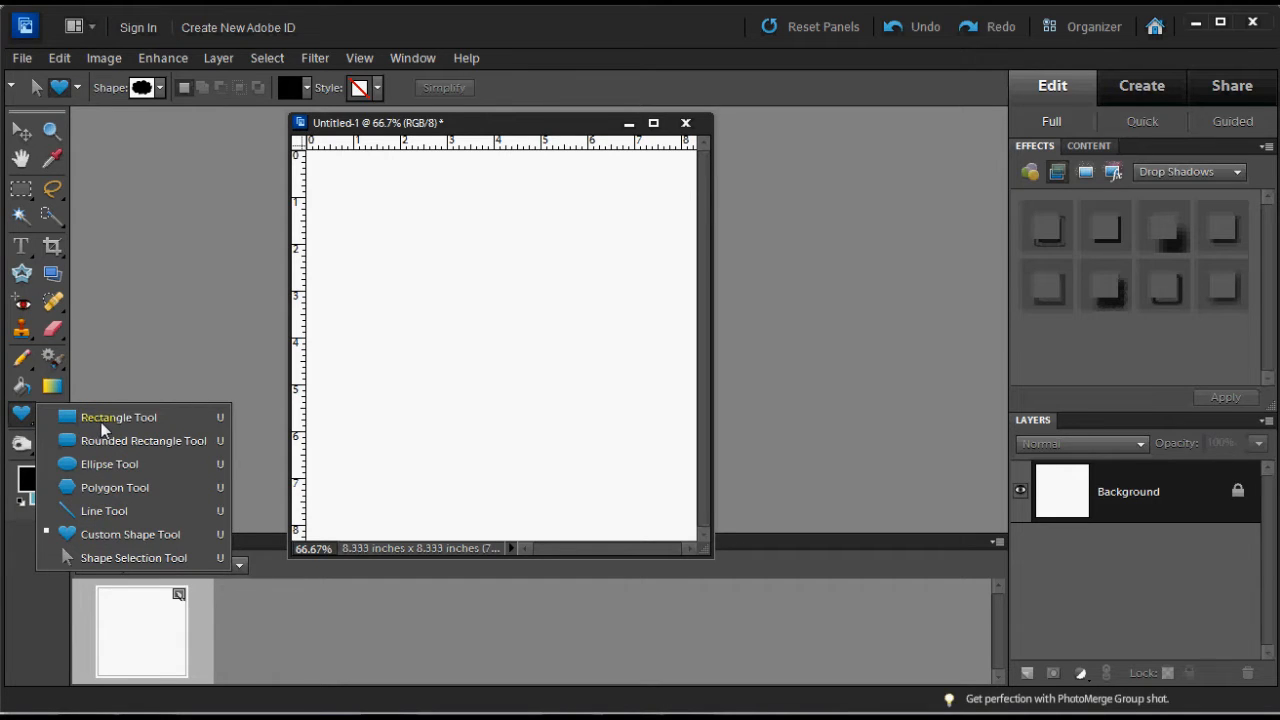
pyautogui.moveTo(100, 464)
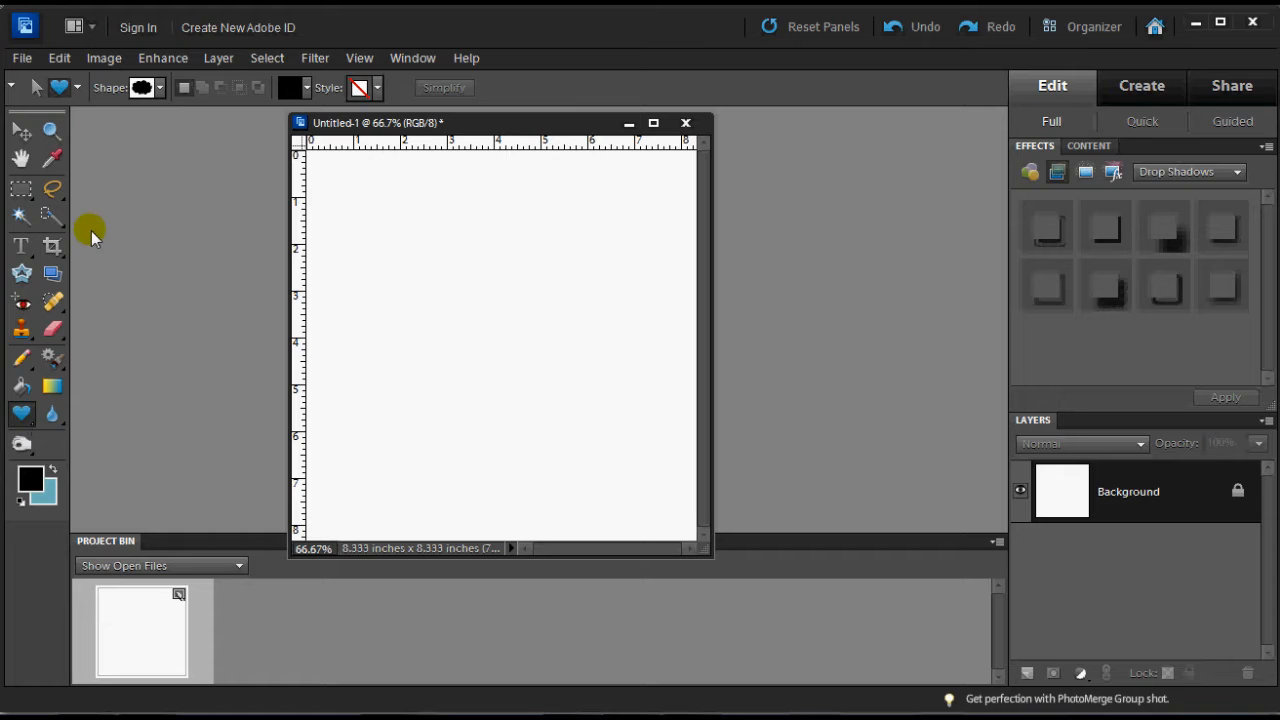
pyautogui.moveTo(158, 88)
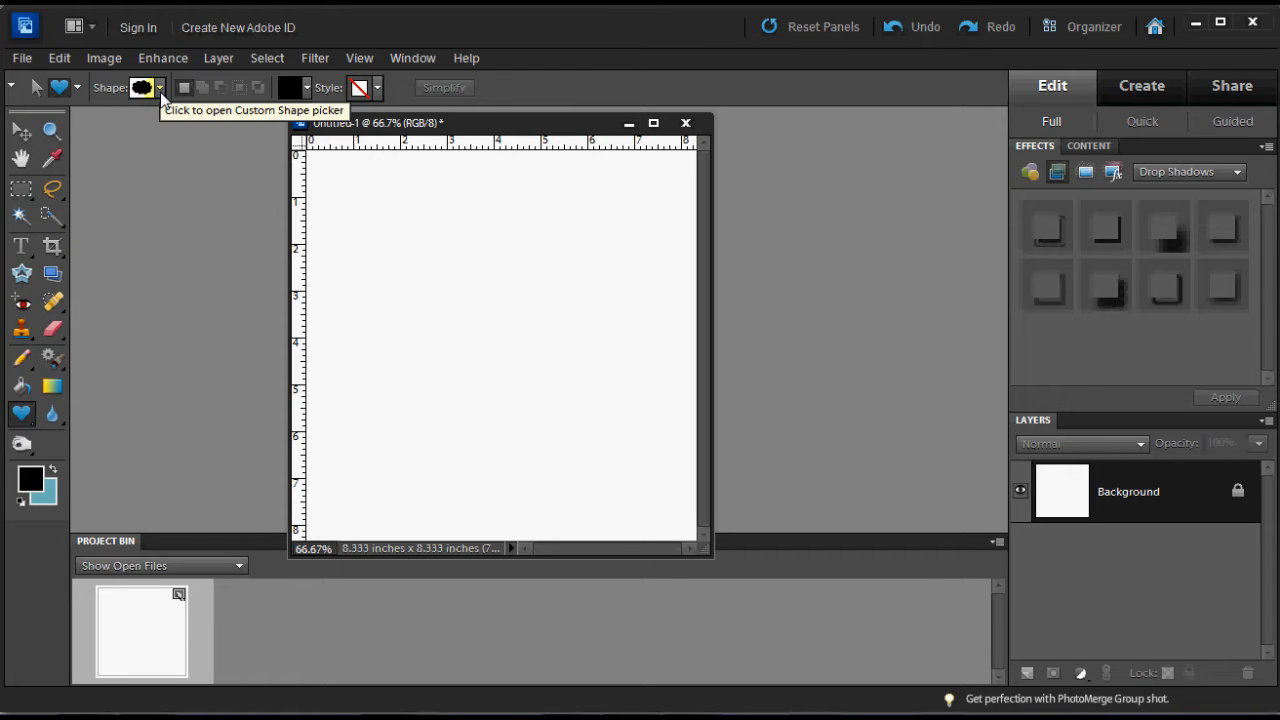
# Choose the Heart Card shape from the Custom Shape picker
pyautogui.click(160, 88)
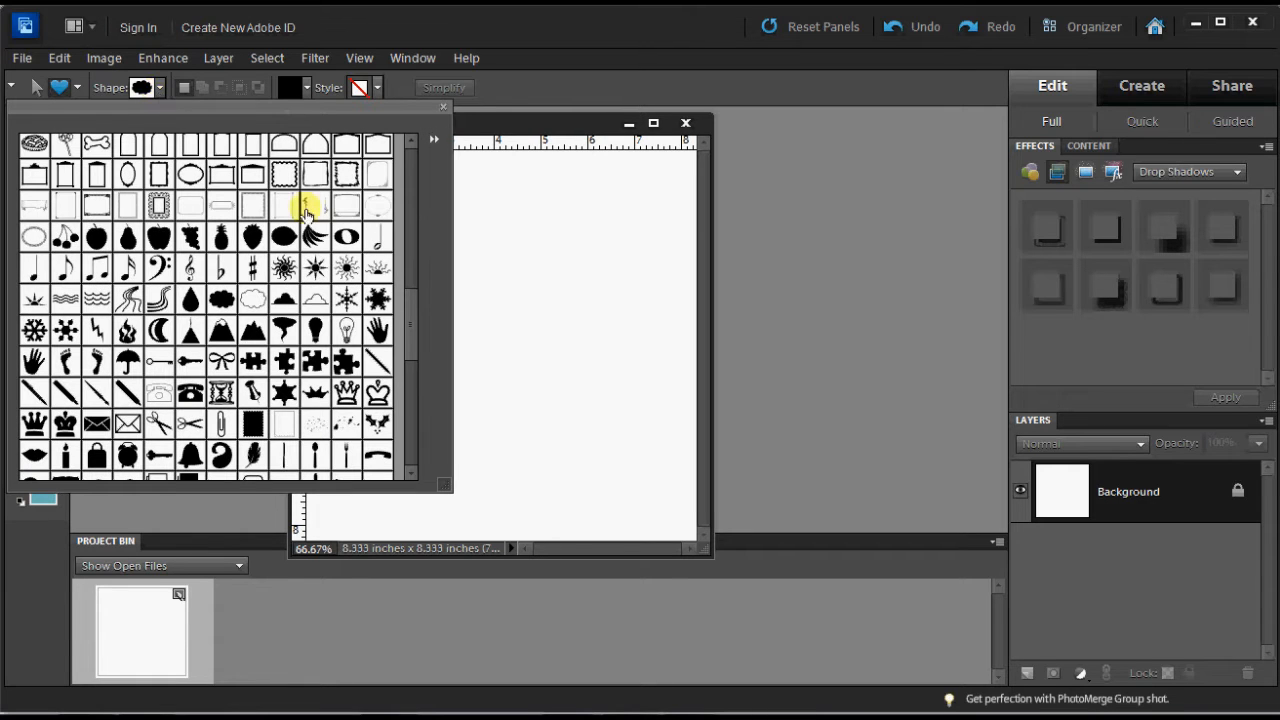
pyautogui.scroll(-3)
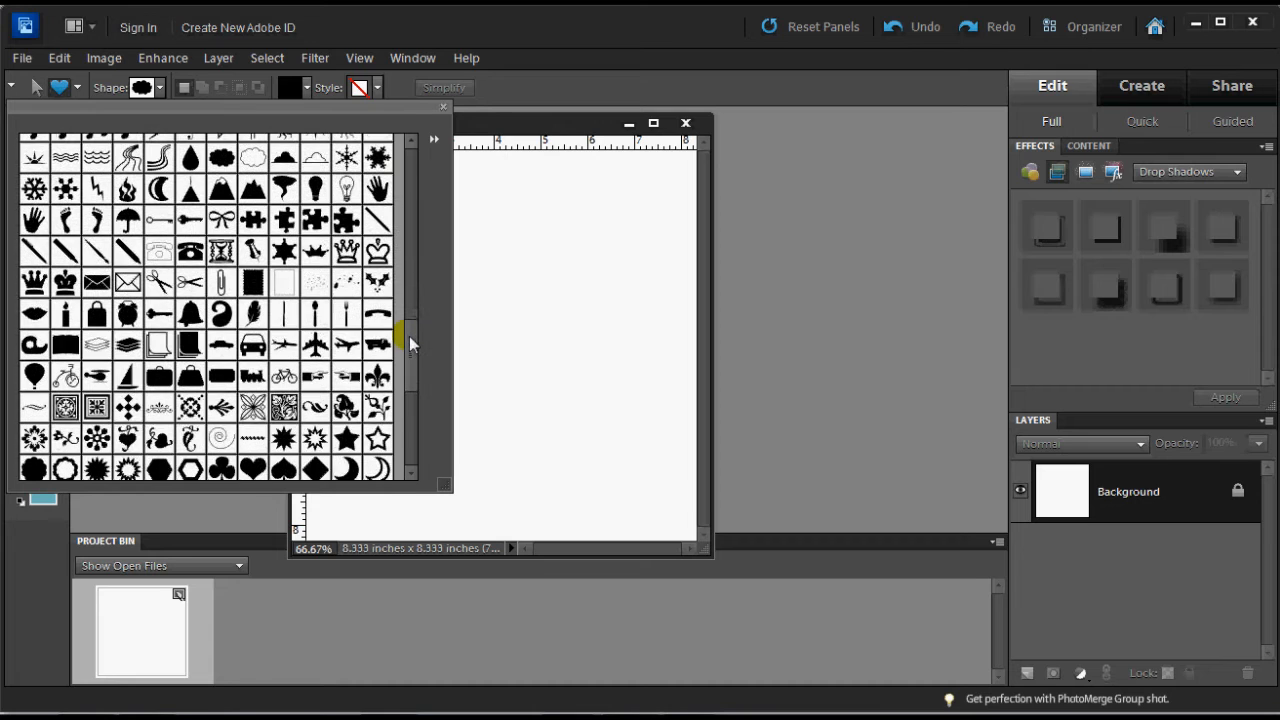
pyautogui.scroll(-3)
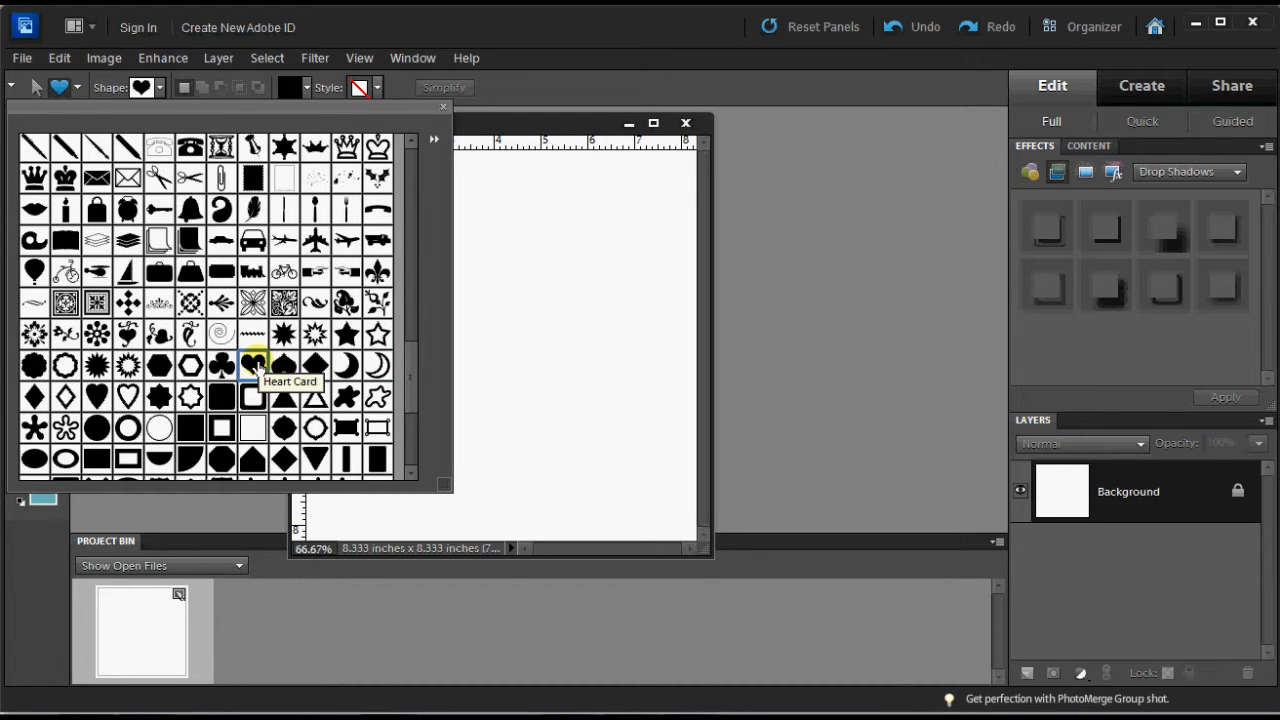
pyautogui.moveTo(36, 368)
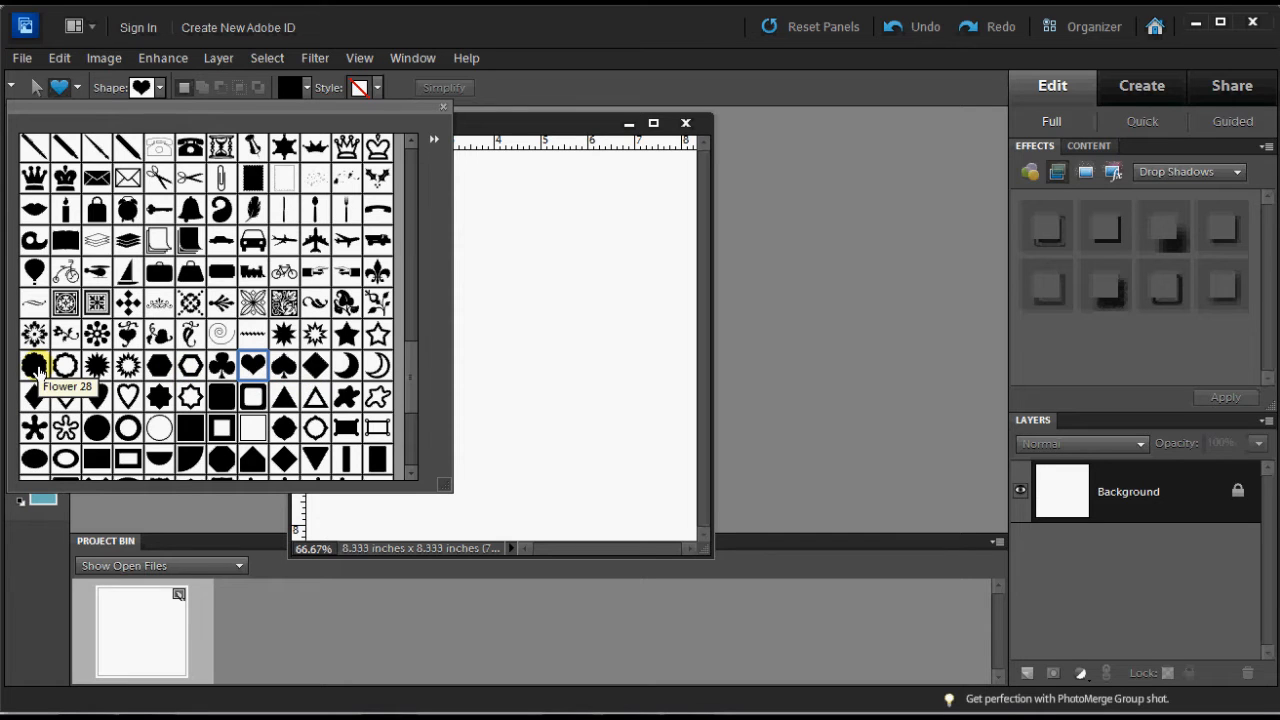
pyautogui.moveTo(160, 364)
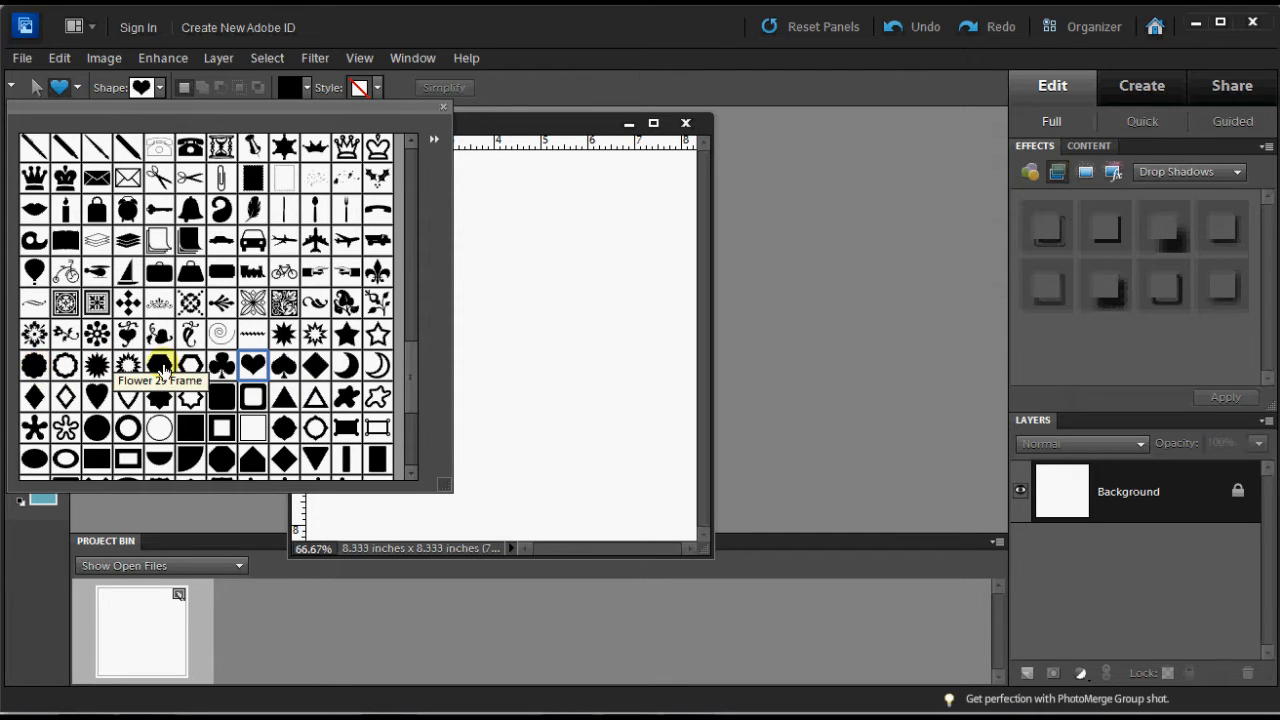
pyautogui.moveTo(244, 362)
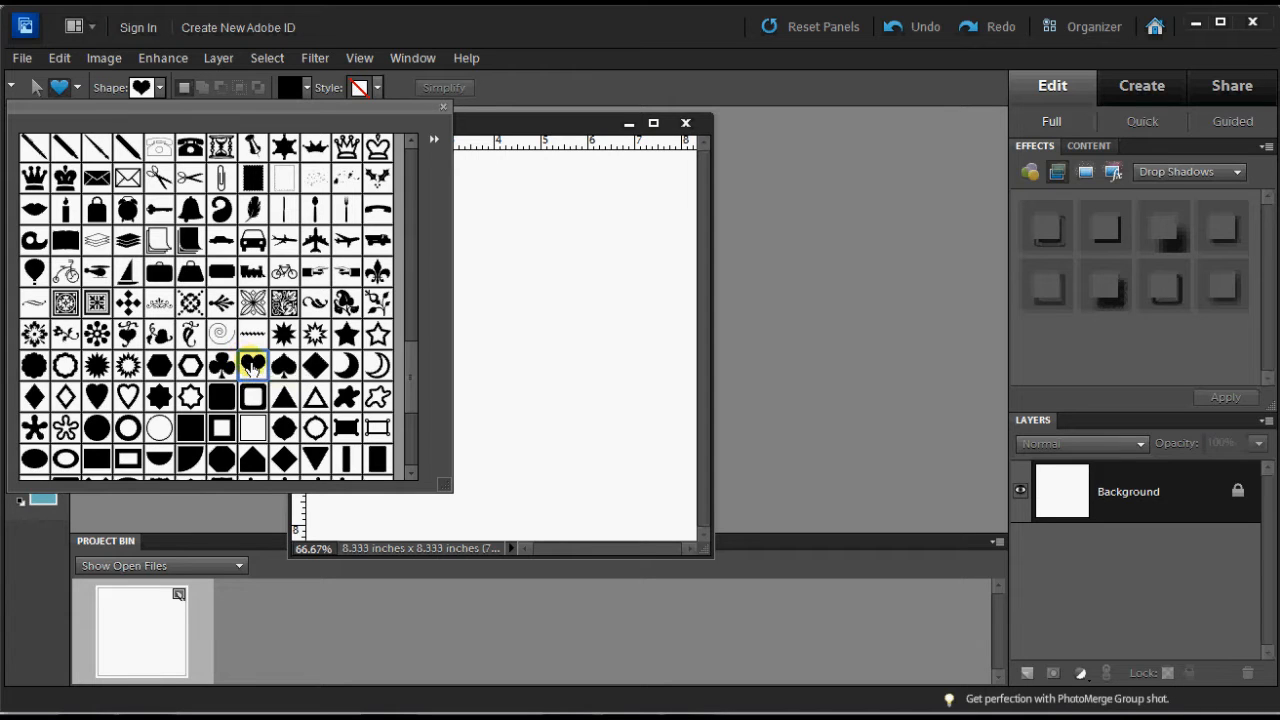
pyautogui.click(252, 364)
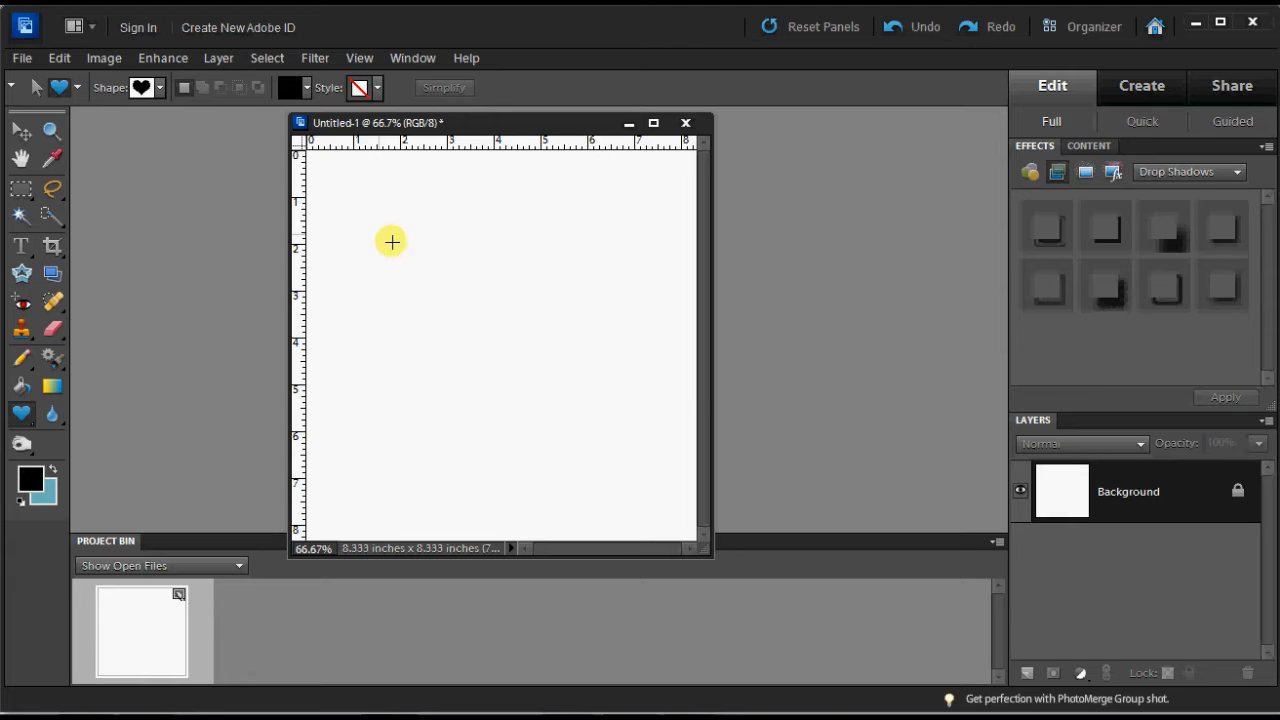
# Drag out a large black heart across the centre of the white canvas
pyautogui.moveTo(392, 240); pyautogui.dragTo(636, 470)
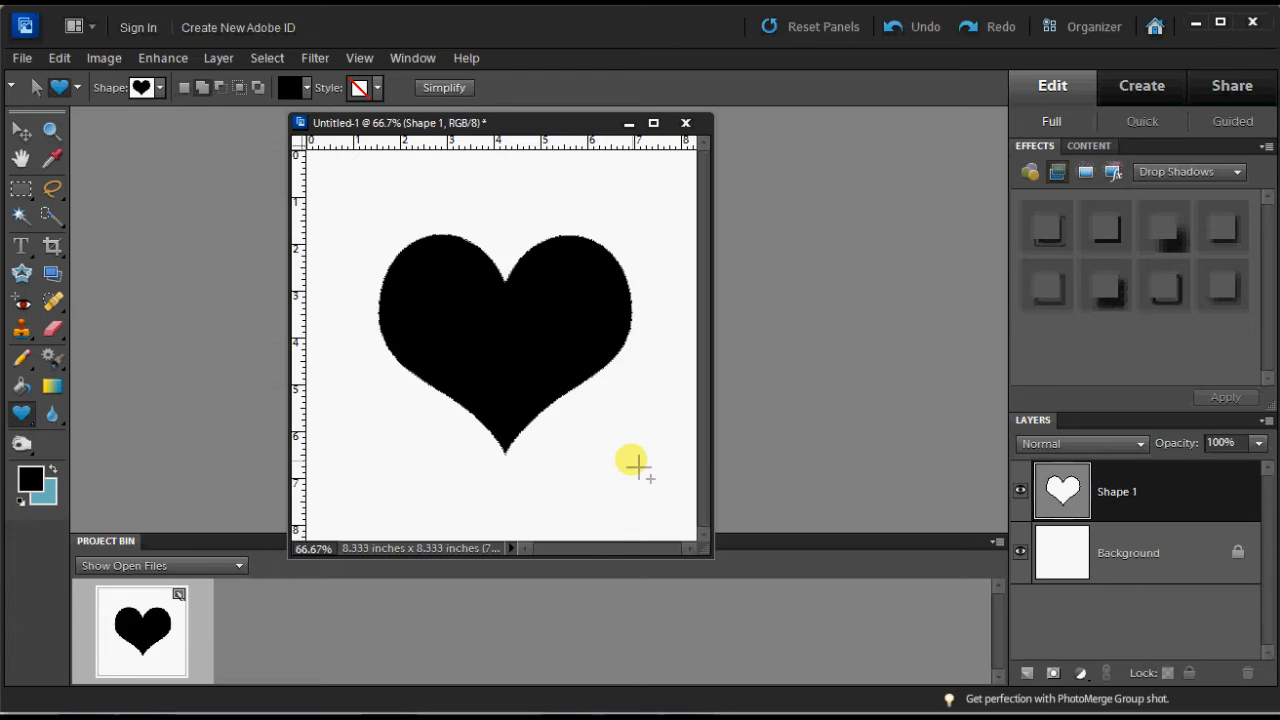
pyautogui.moveTo(136, 360)
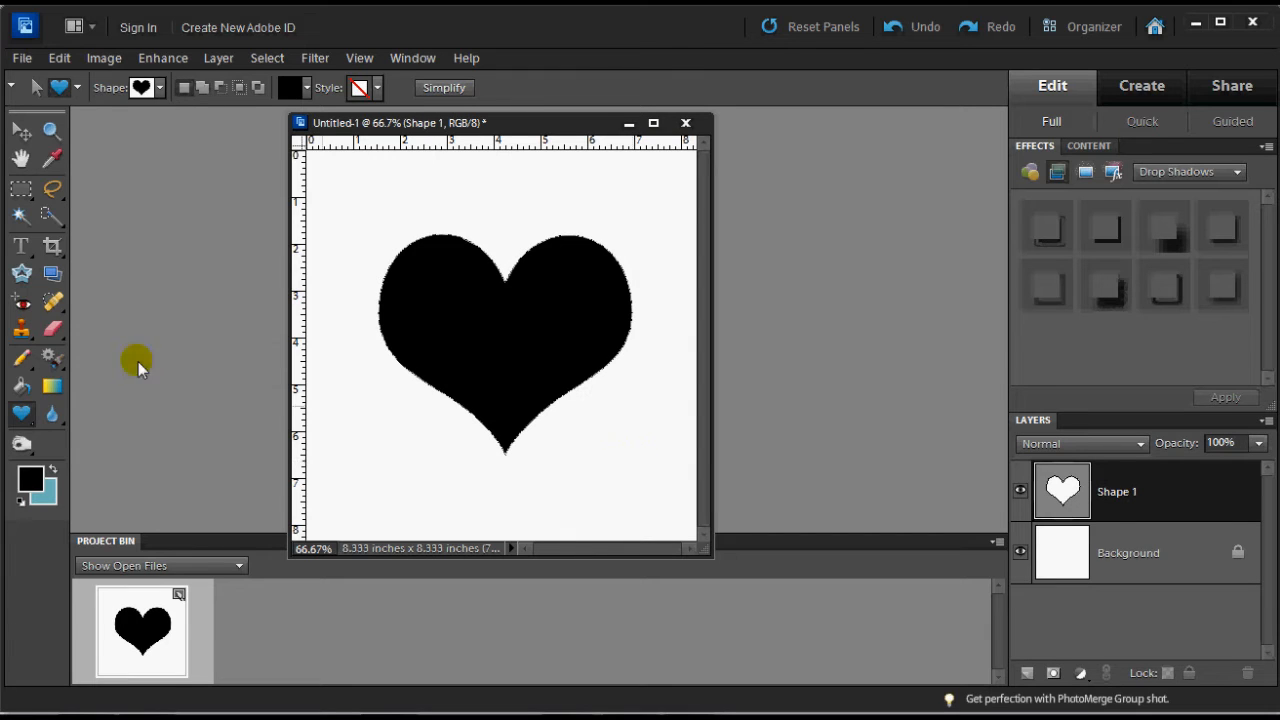
# Switch to the Horizontal Type tool with a 30 pt handwriting font in white
pyautogui.click(20, 248)
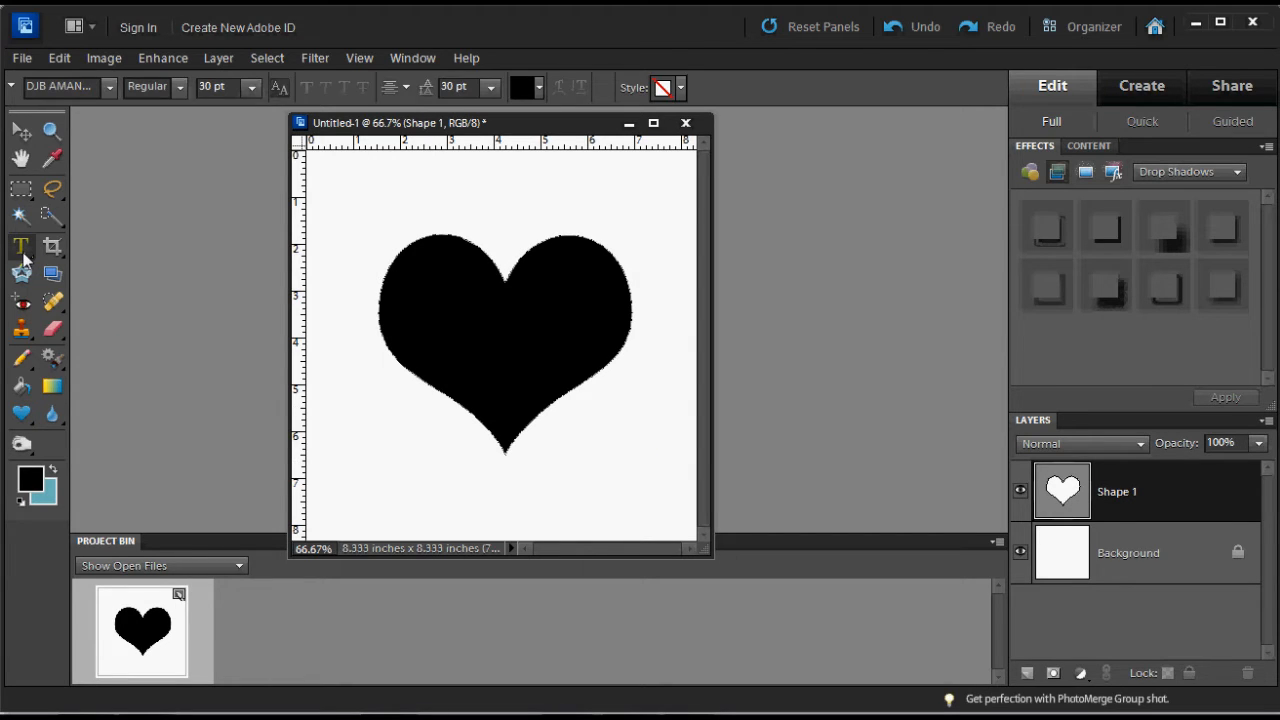
pyautogui.click(20, 246)
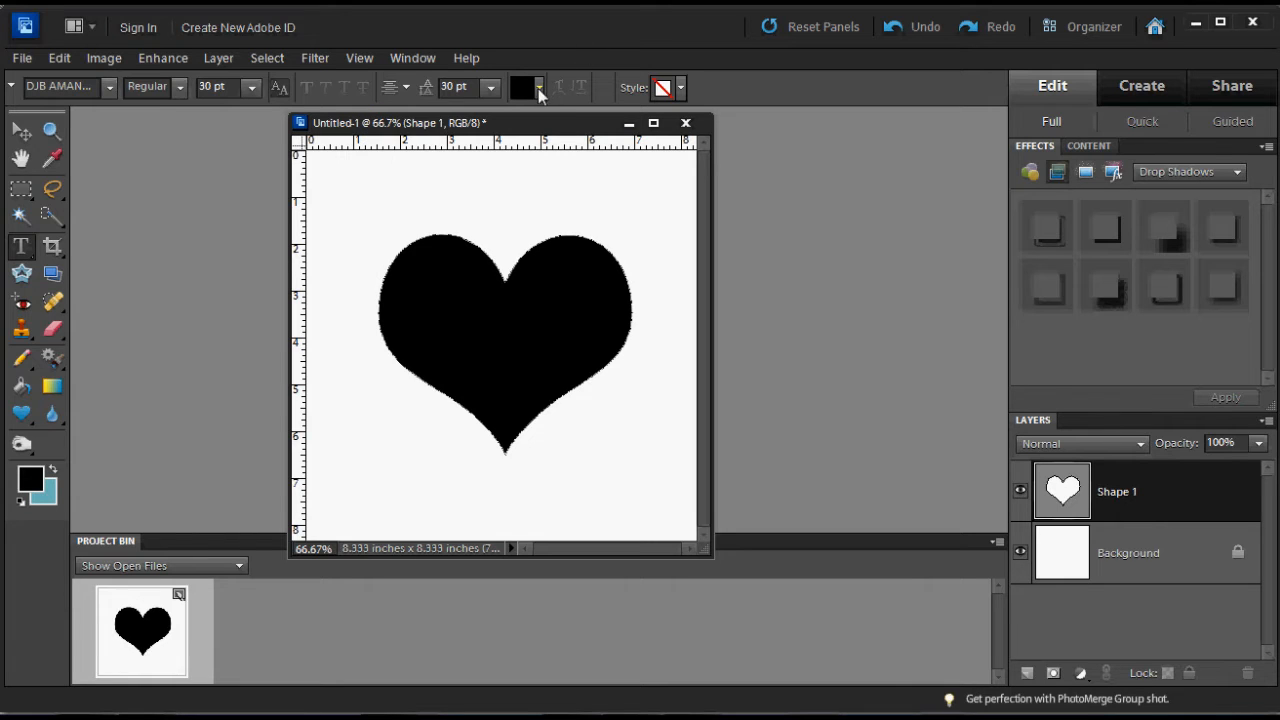
pyautogui.click(524, 88)
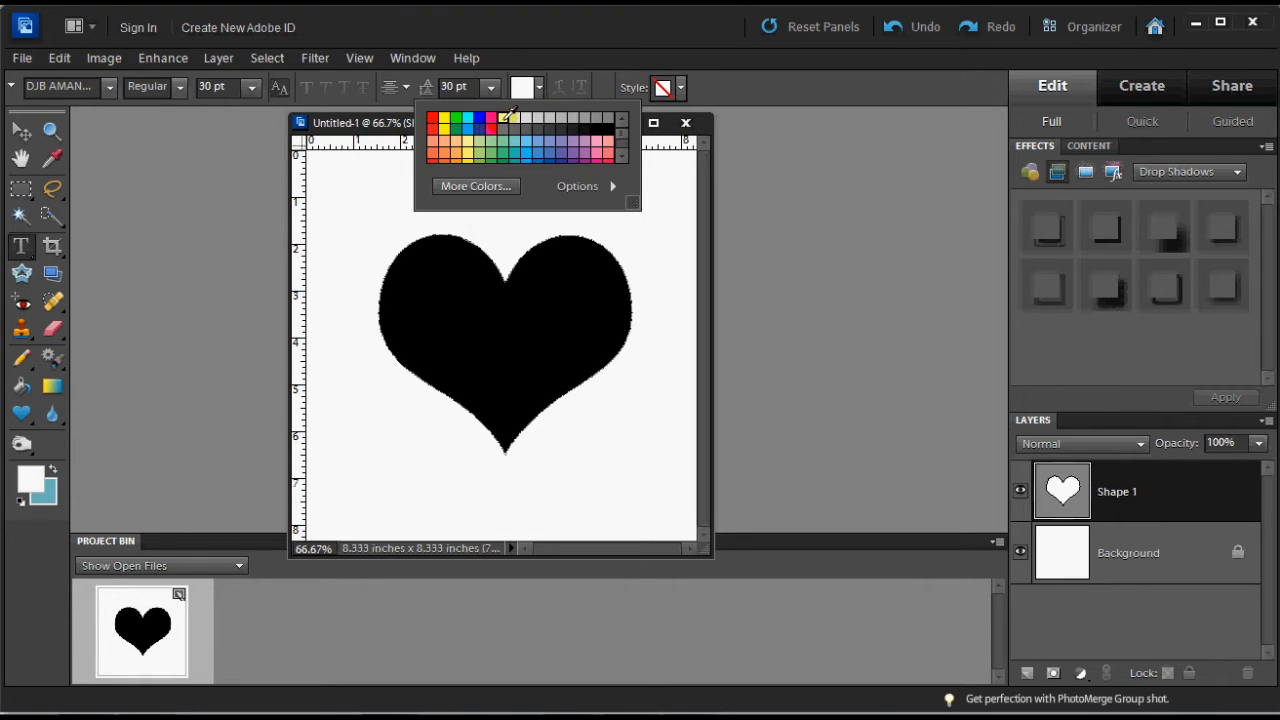
pyautogui.moveTo(512, 120)
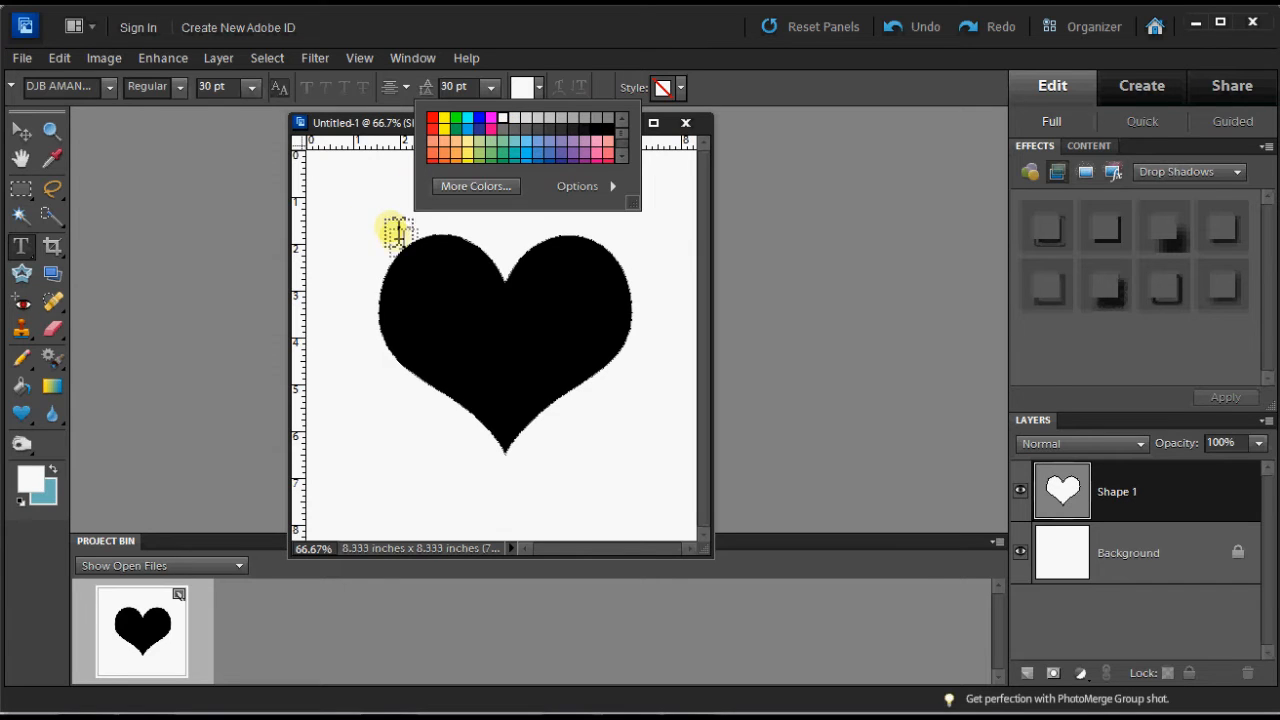
pyautogui.moveTo(428, 276)
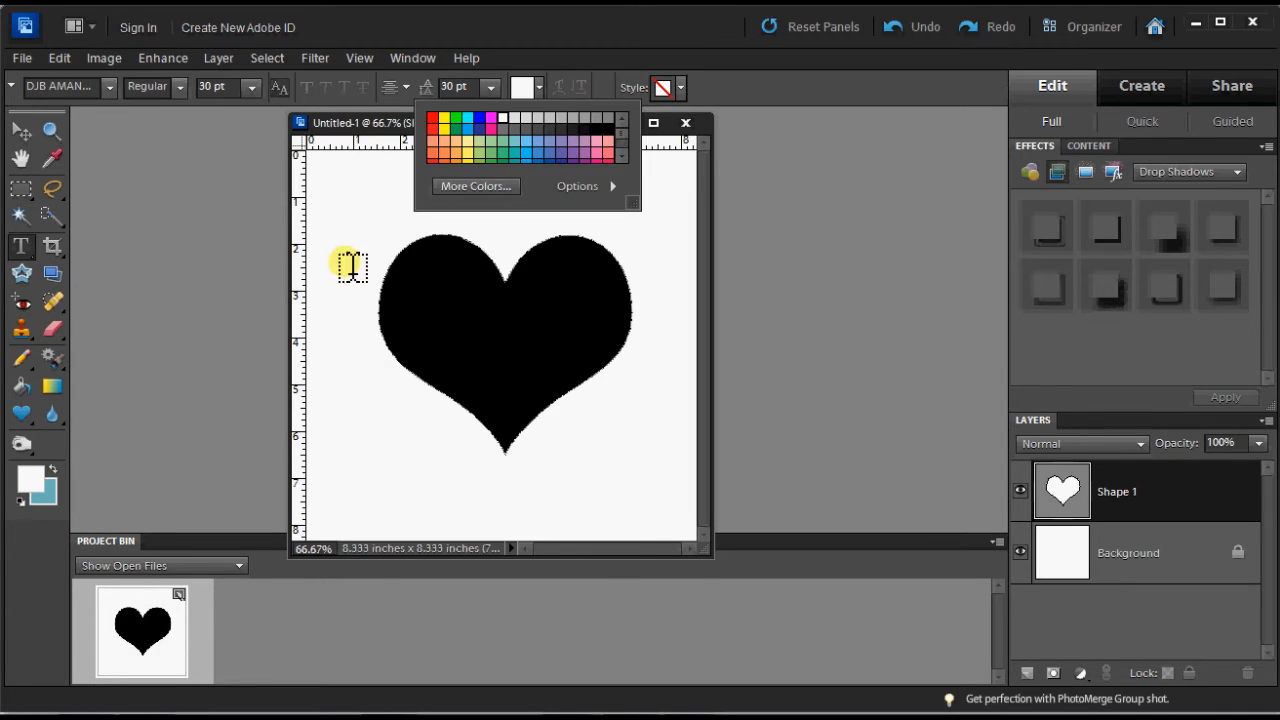
pyautogui.moveTo(436, 296)
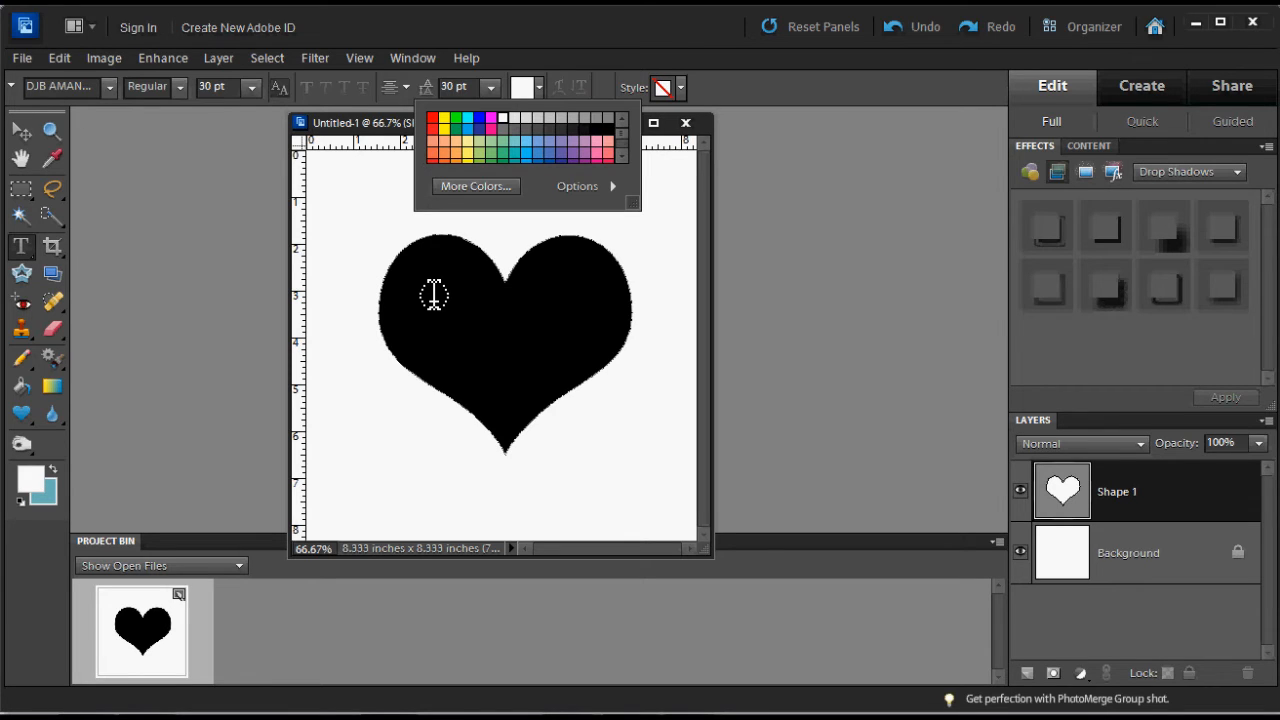
# Write inside the heart: "I can now type text in the shape of a heart in PSE 10. How cool is that - I love it!"
pyautogui.click(432, 292)
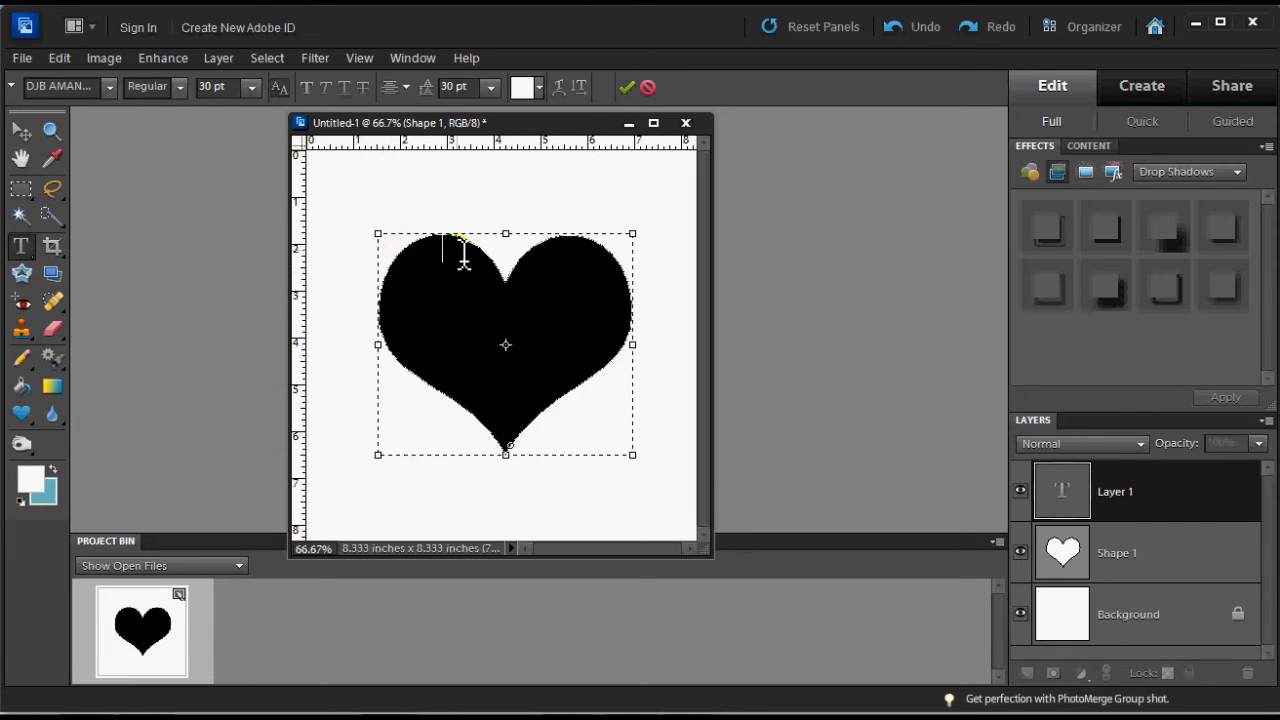
pyautogui.write('can')
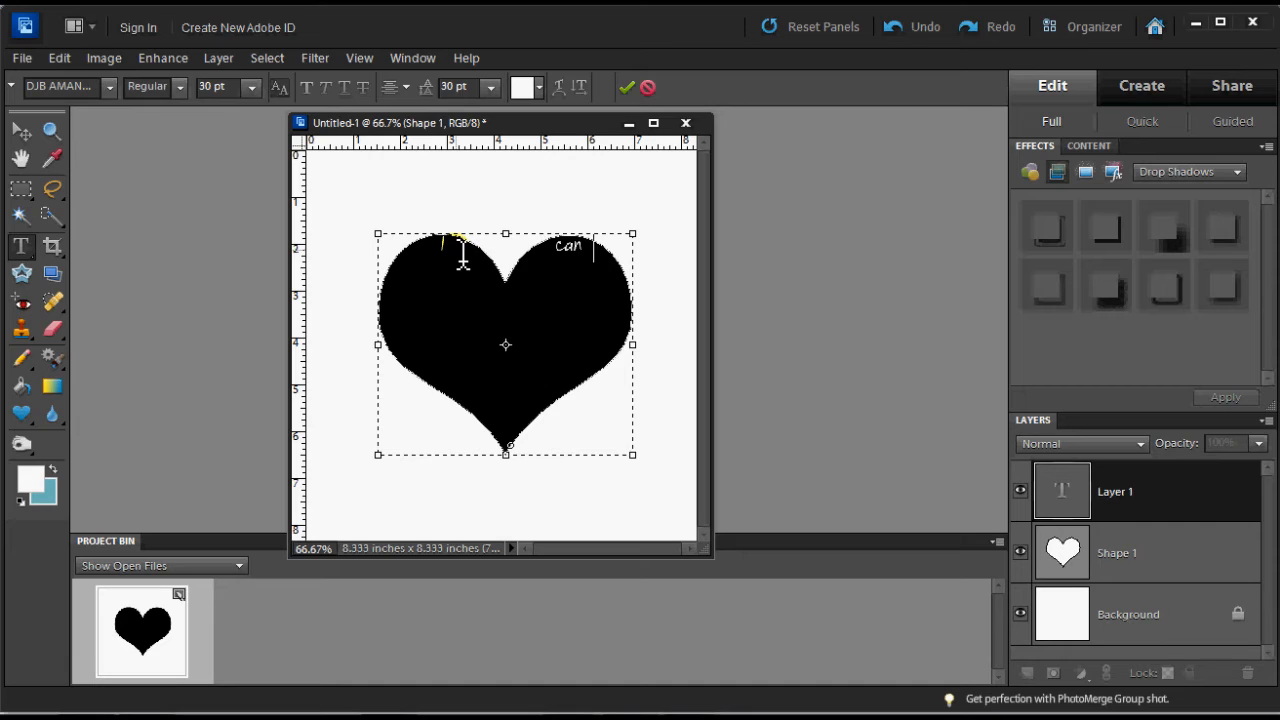
pyautogui.write('now type')
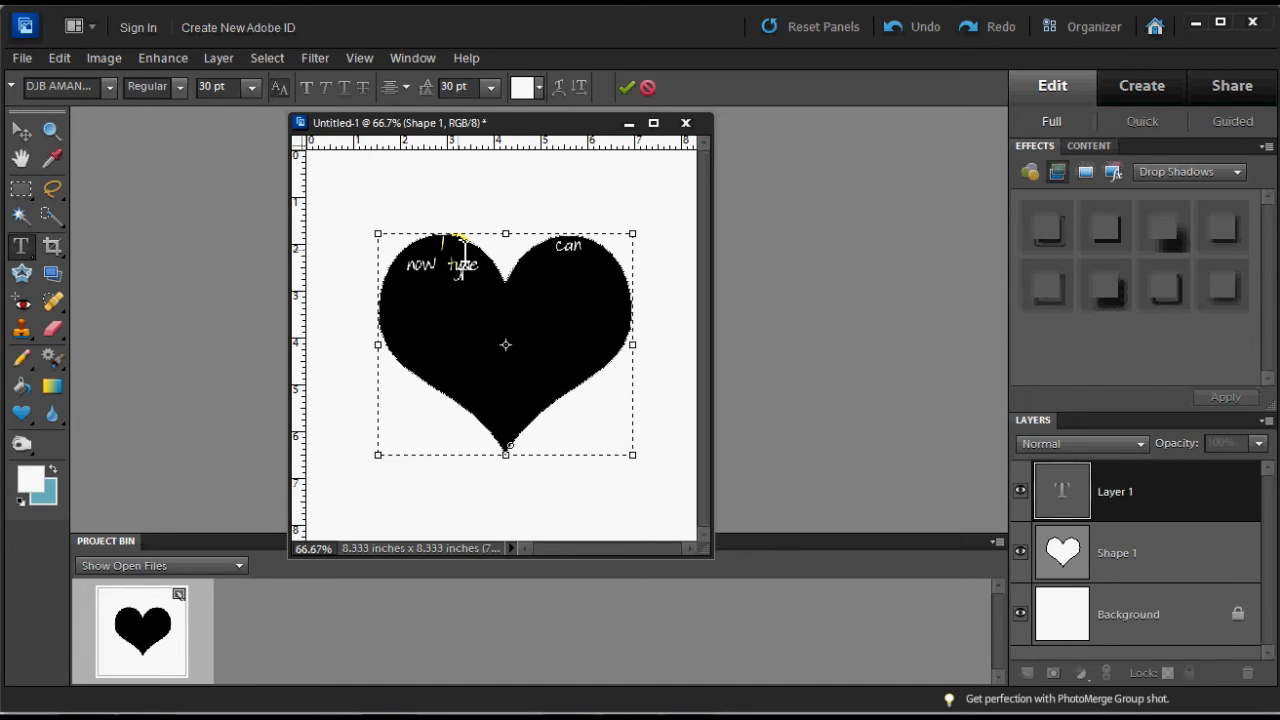
pyautogui.write('text in t')
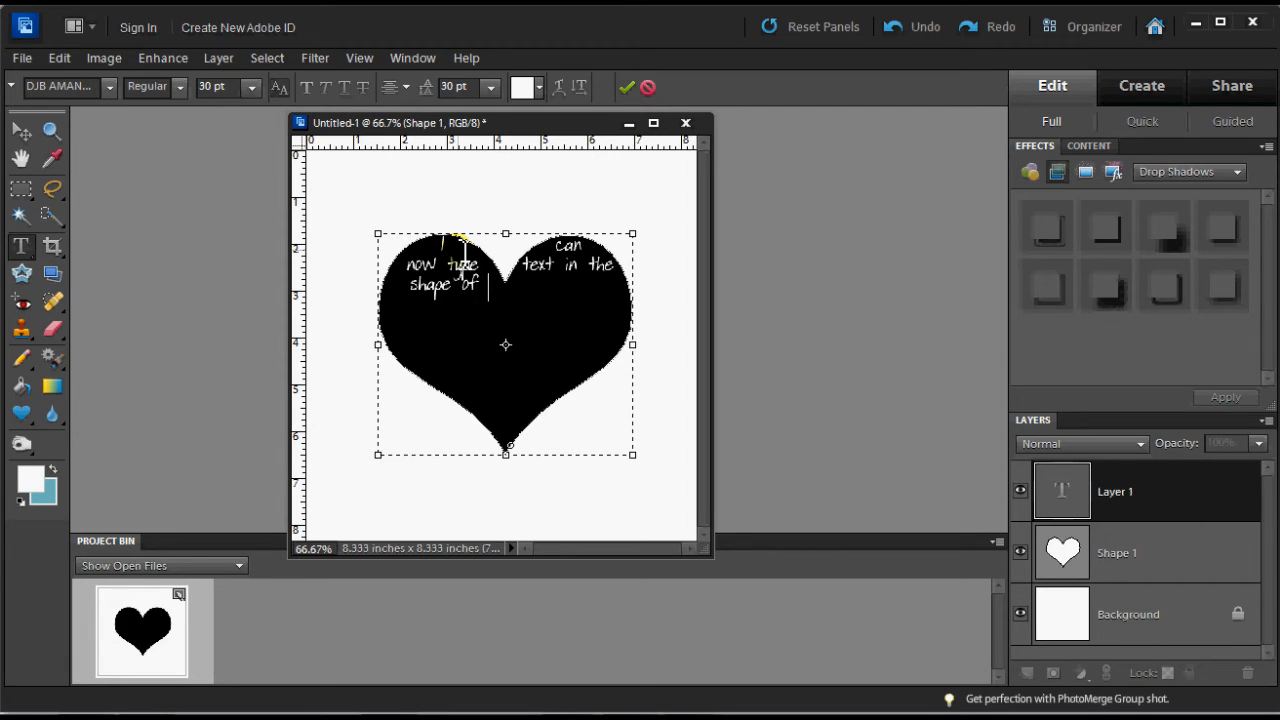
pyautogui.write('heart in PSE')
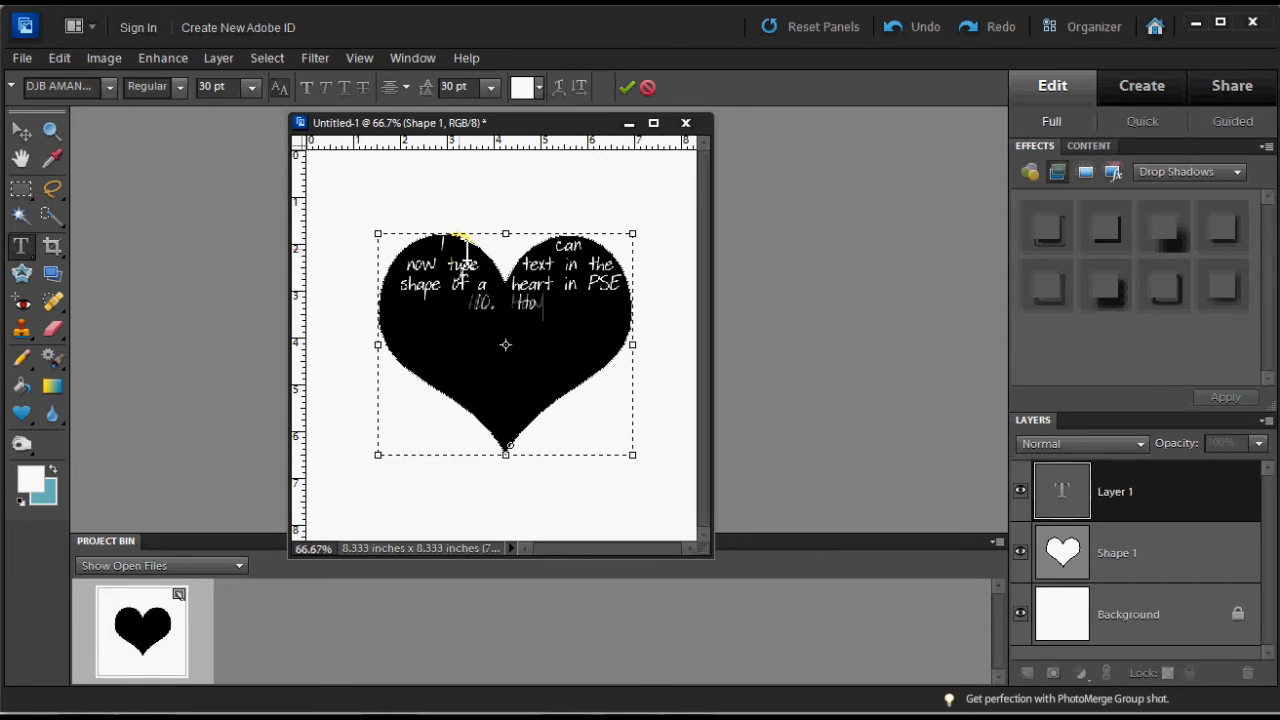
pyautogui.write('How cool')
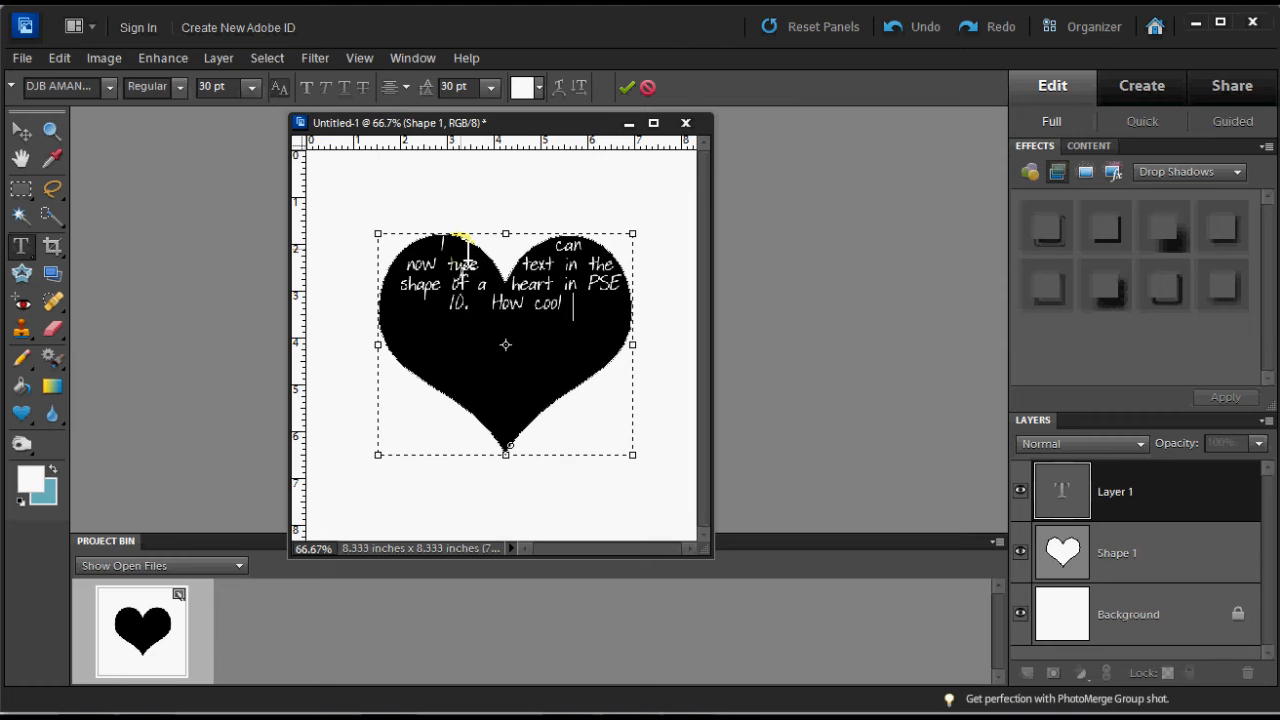
pyautogui.write('is that')
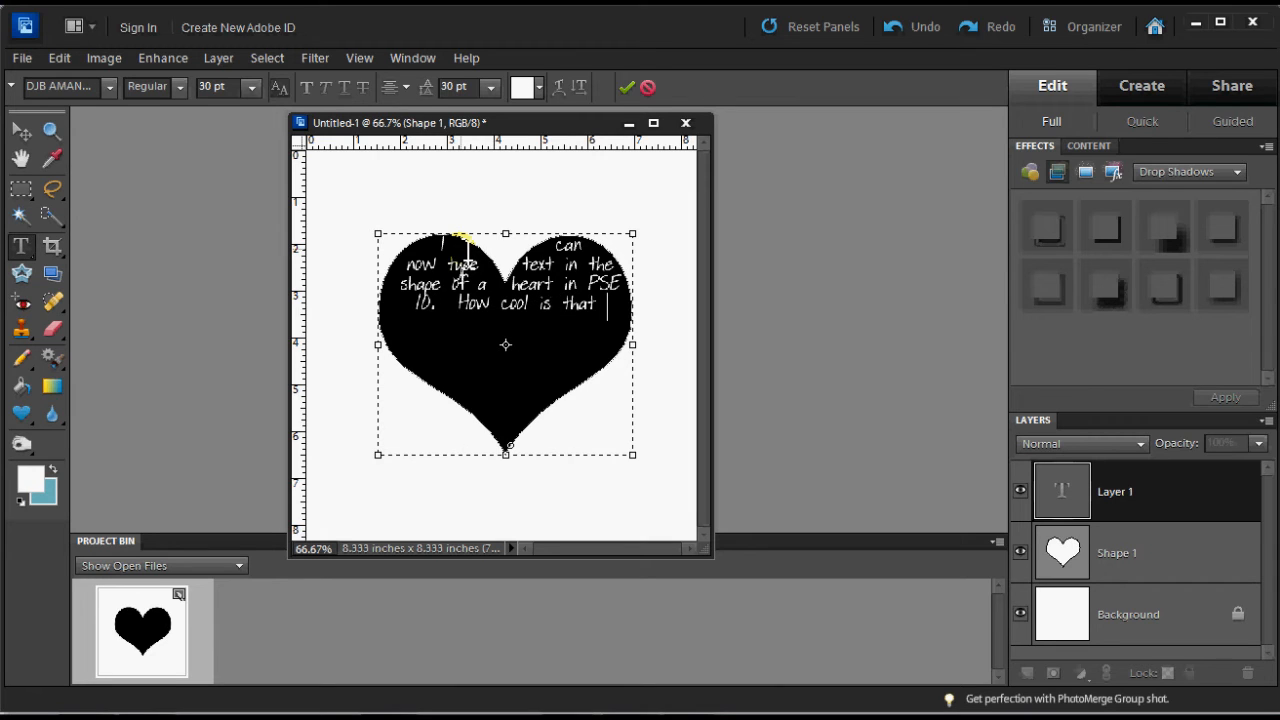
pyautogui.write('- I love it!')
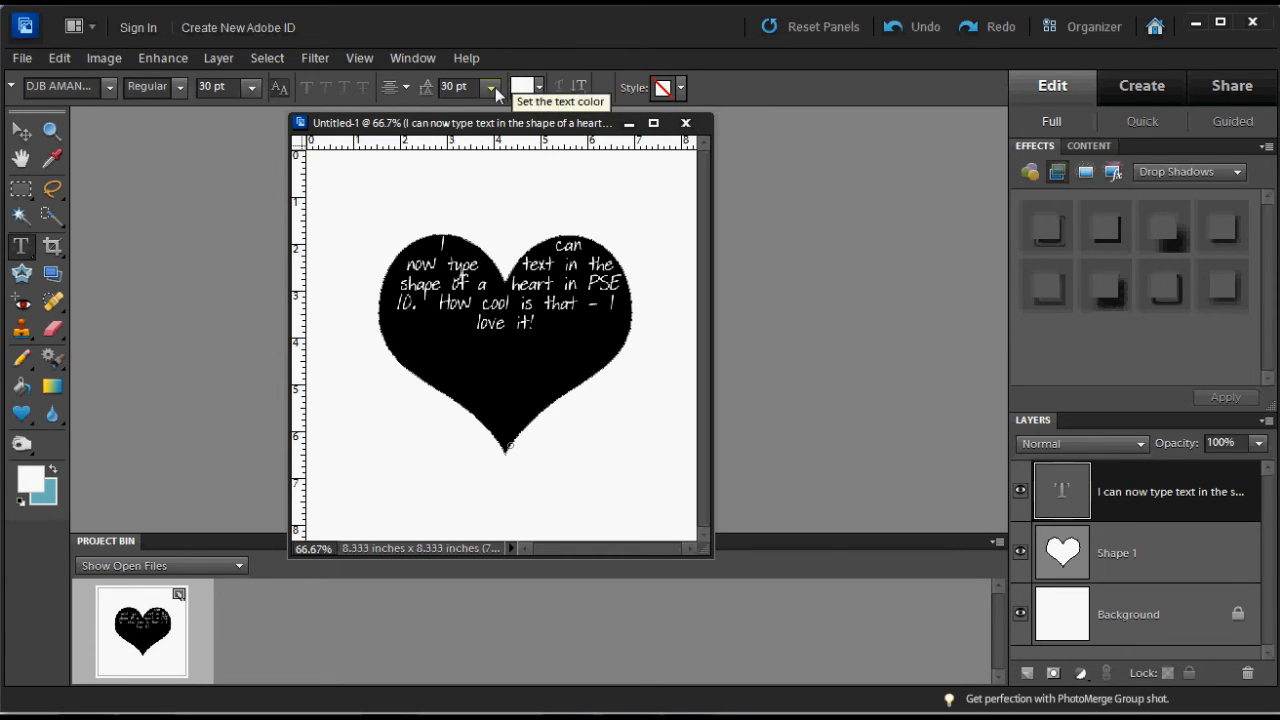
# Set leading to 48 pt, try 24 pt and 36 pt sizes, then return the text to 30 pt
pyautogui.click(492, 88)
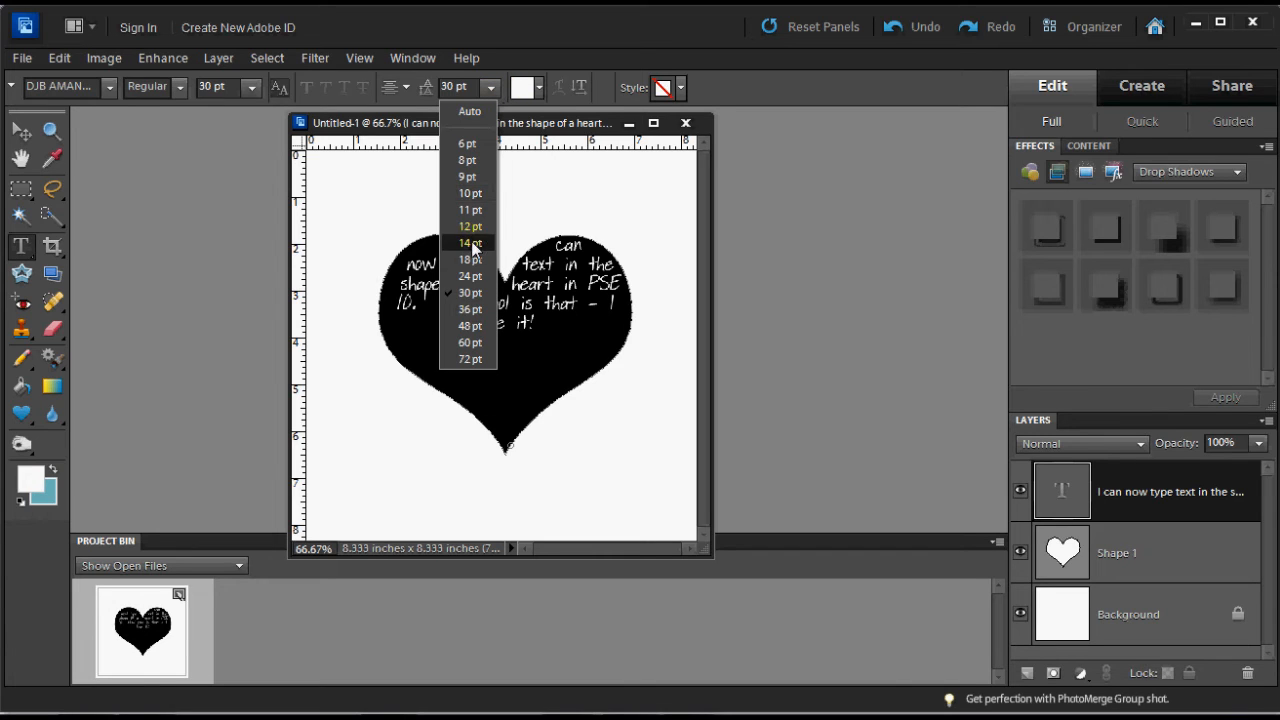
pyautogui.click(468, 324)
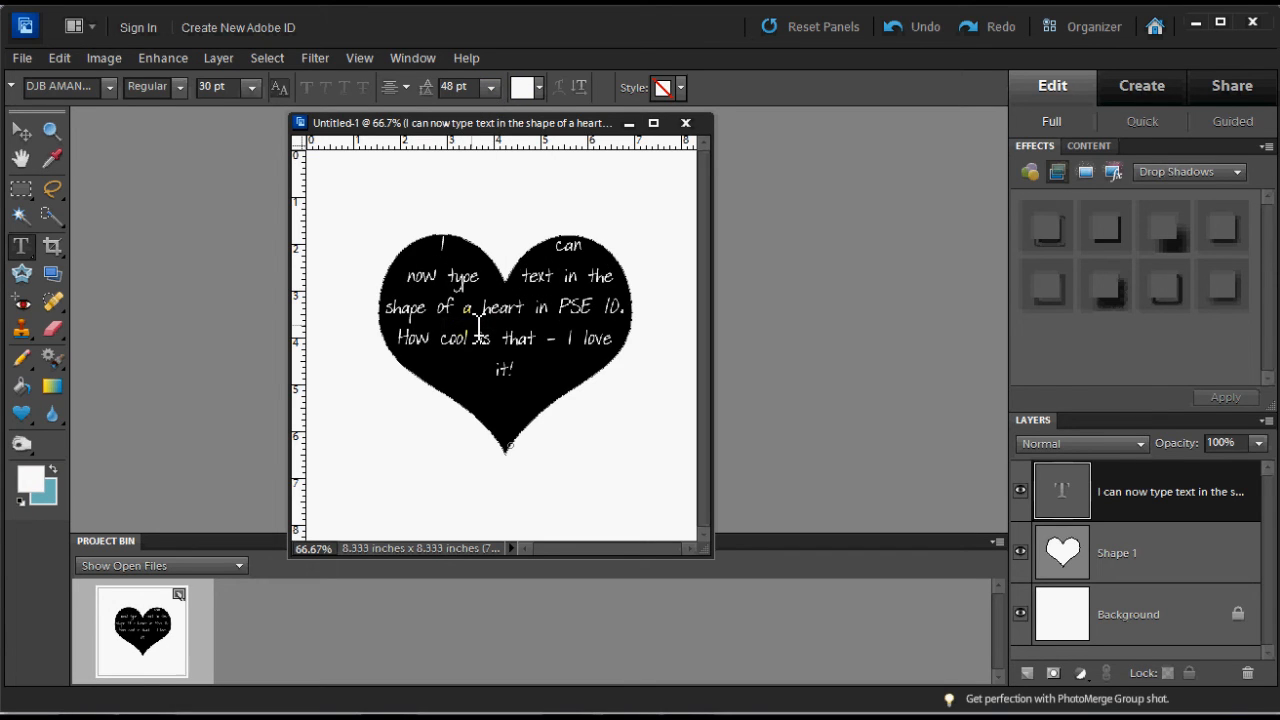
pyautogui.click(252, 88)
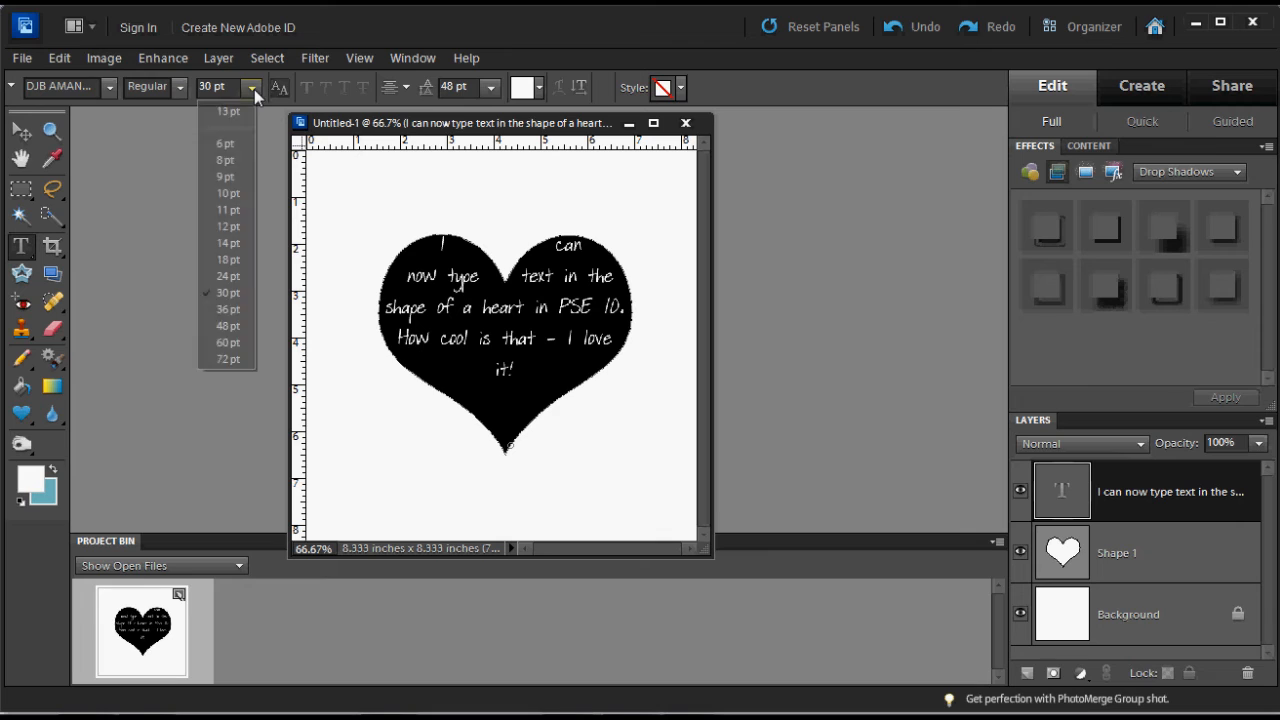
pyautogui.click(228, 242)
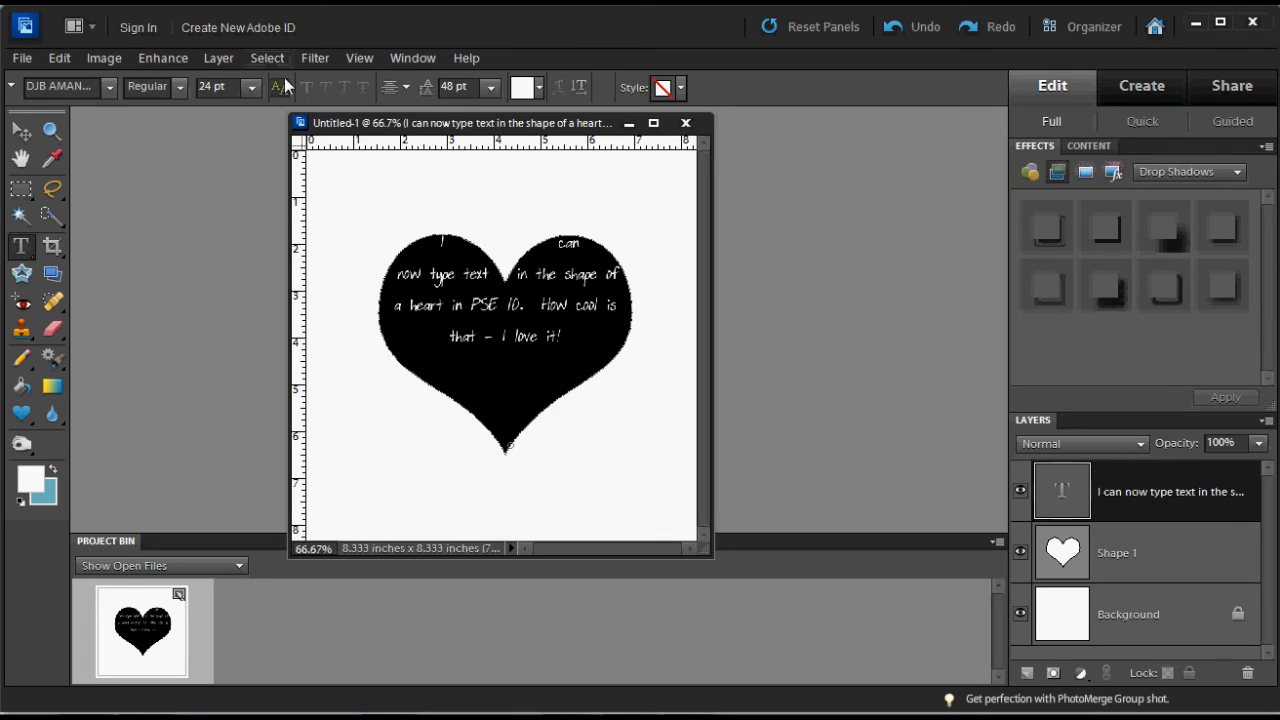
pyautogui.click(212, 88)
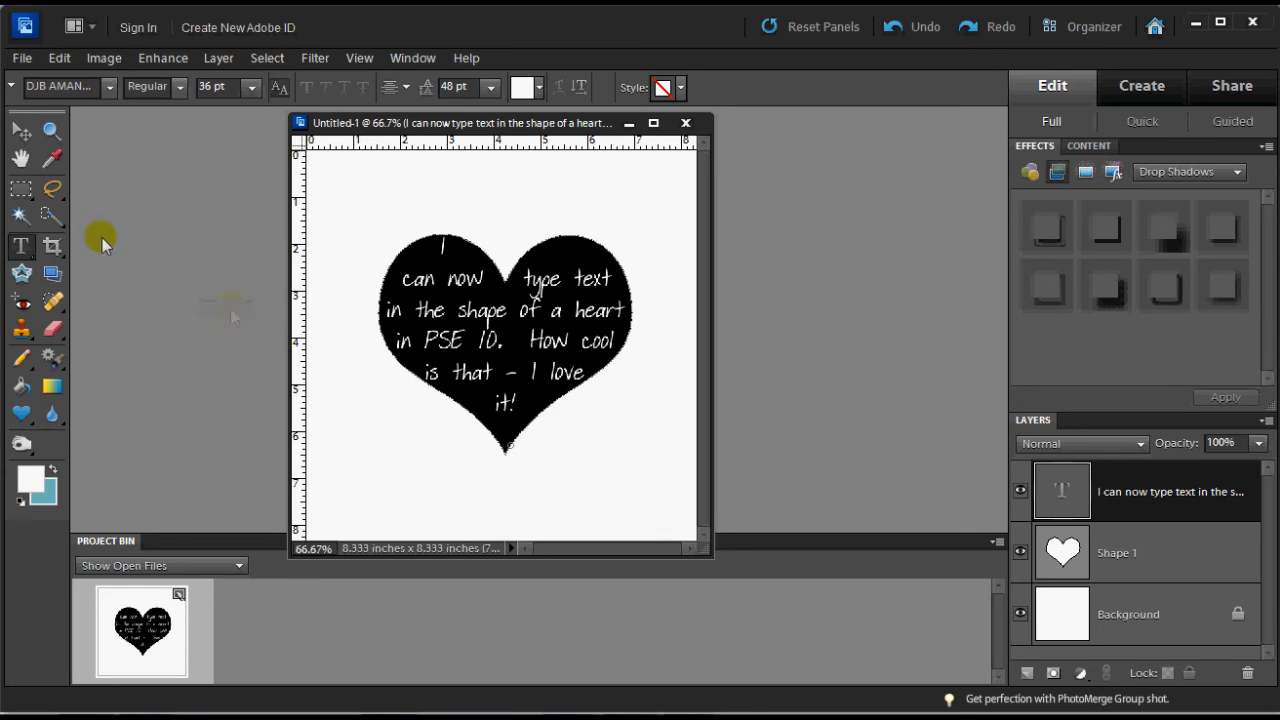
pyautogui.click(252, 88)
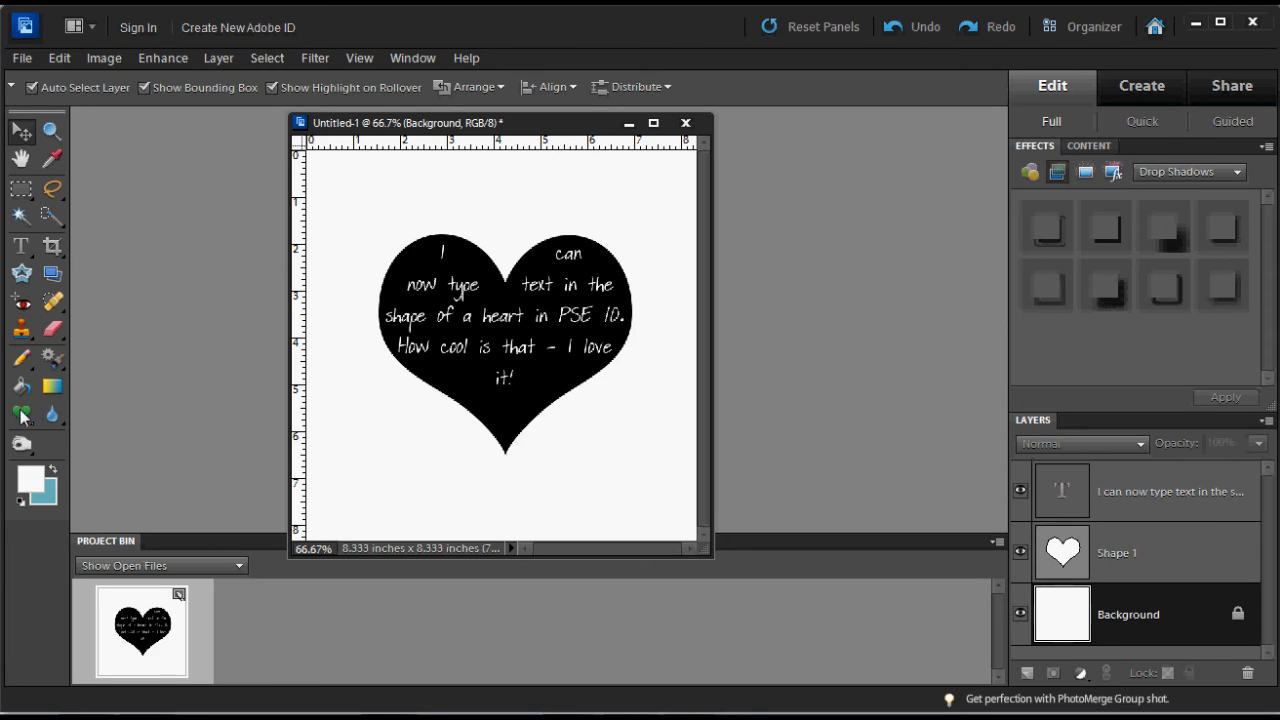
pyautogui.click(22, 414)
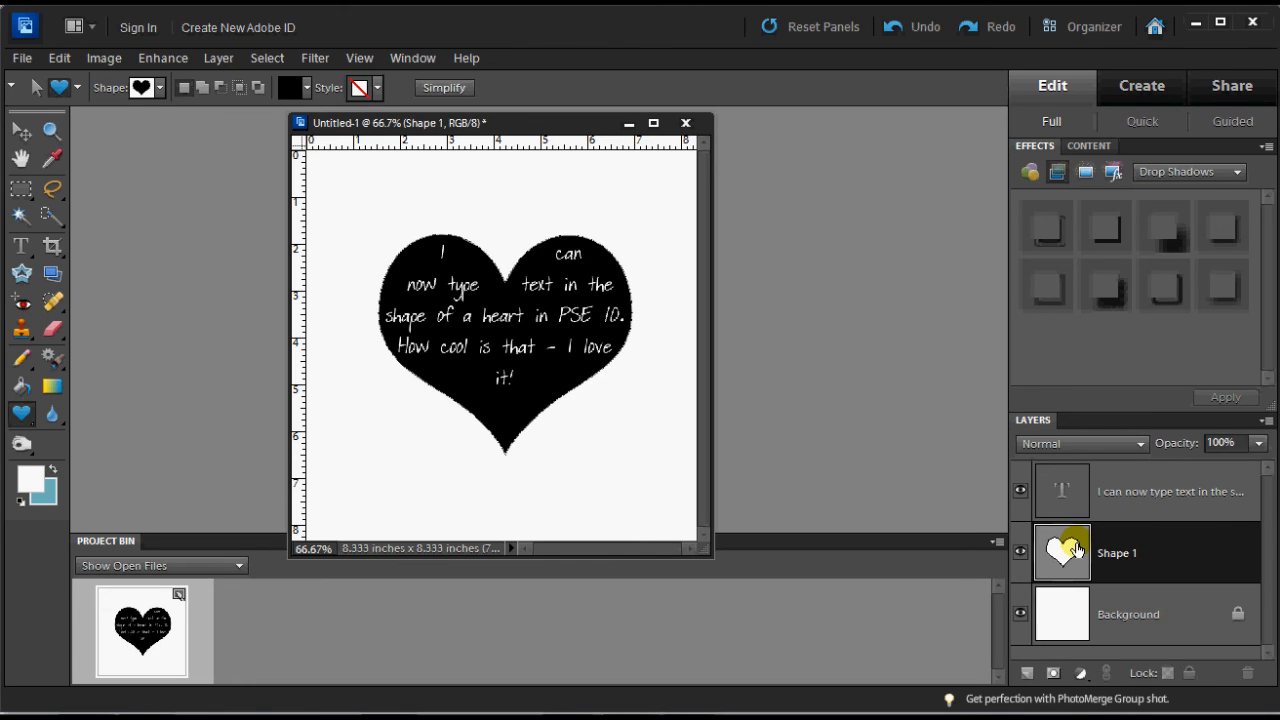
pyautogui.click(1062, 552)
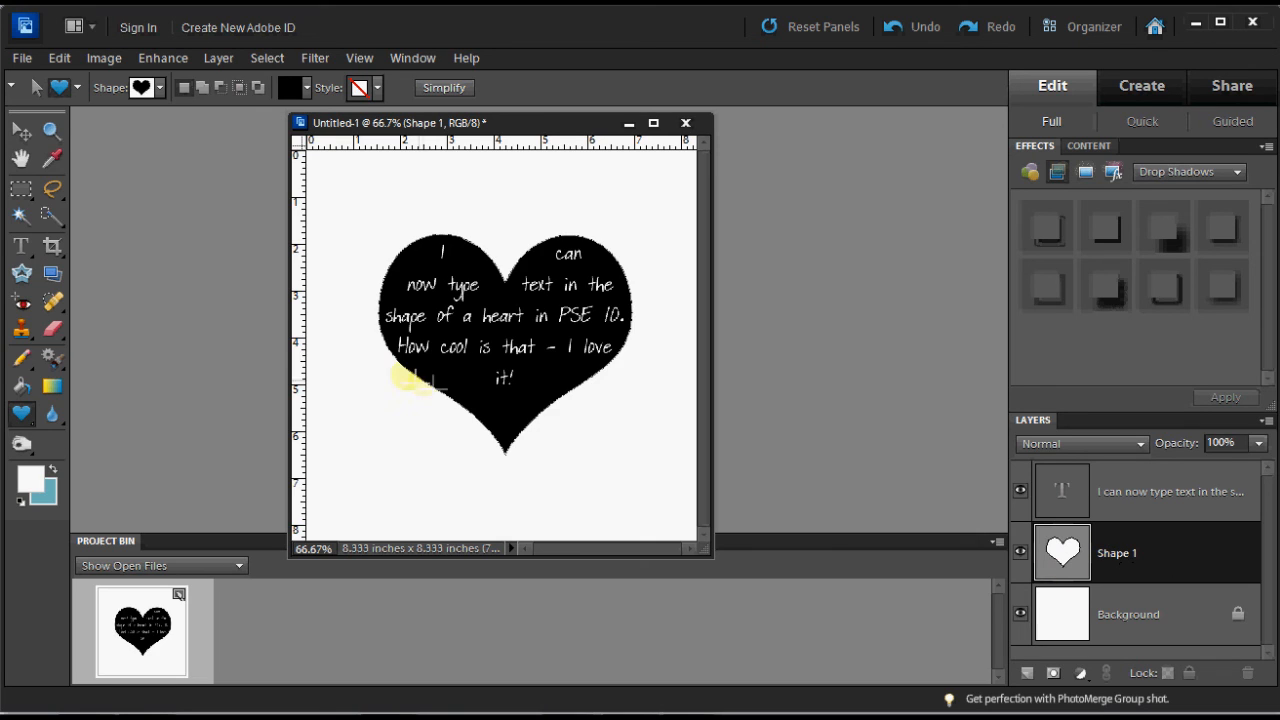